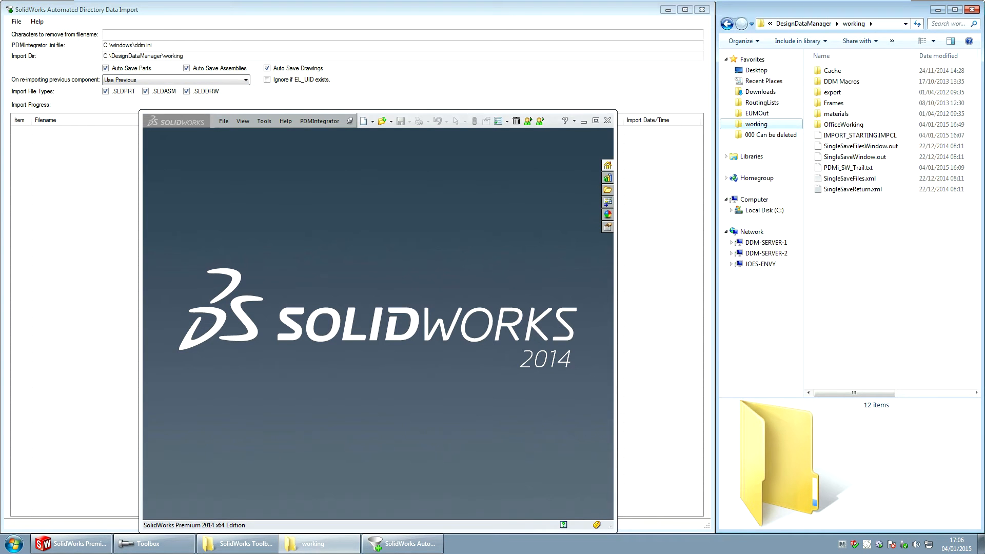
Open the DDM item browser from the PDMIntegrator toolbar.
click(320, 121)
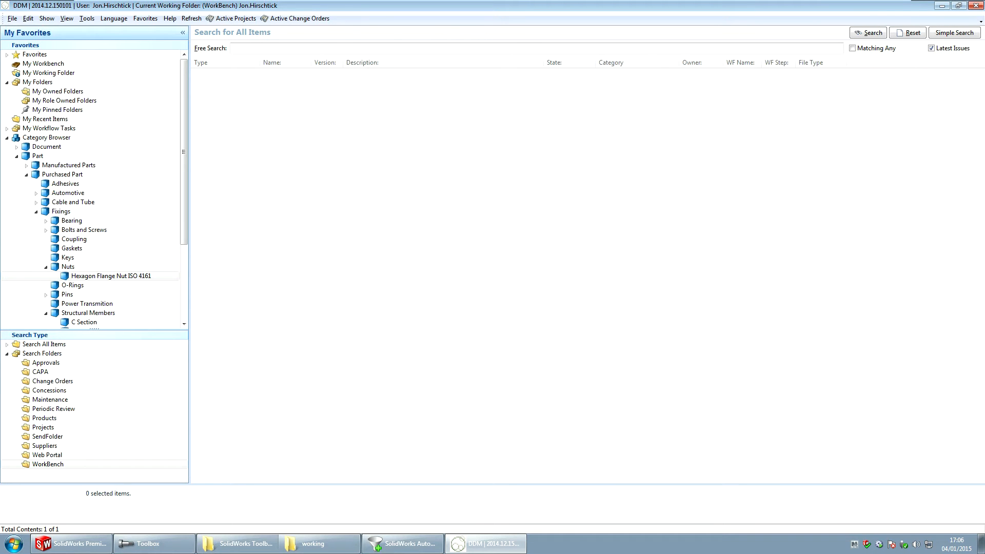
Minimise the DDM window to the system tray.
click(43, 64)
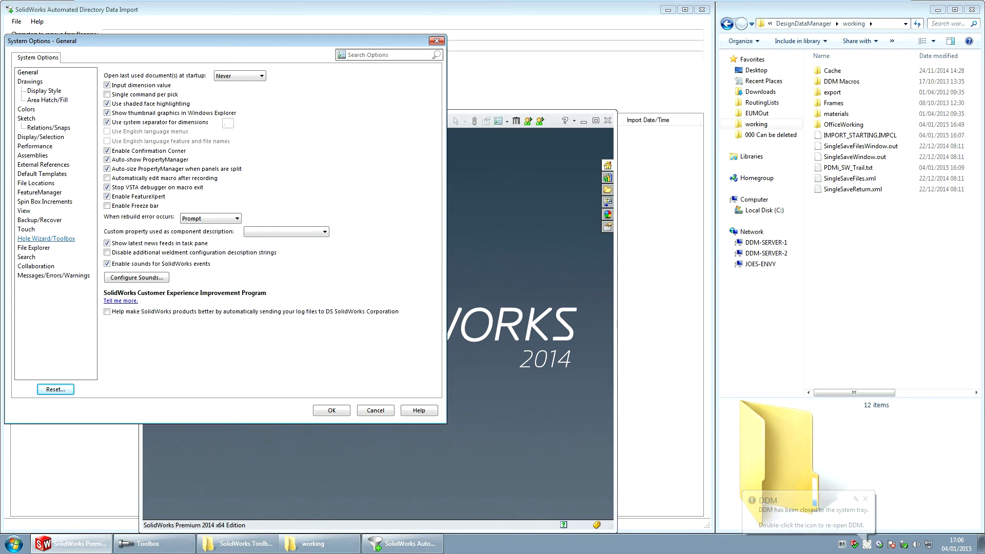
Open the Hole Wizard/Toolbox options and go to the Toolbox User Settings step.
click(45, 238)
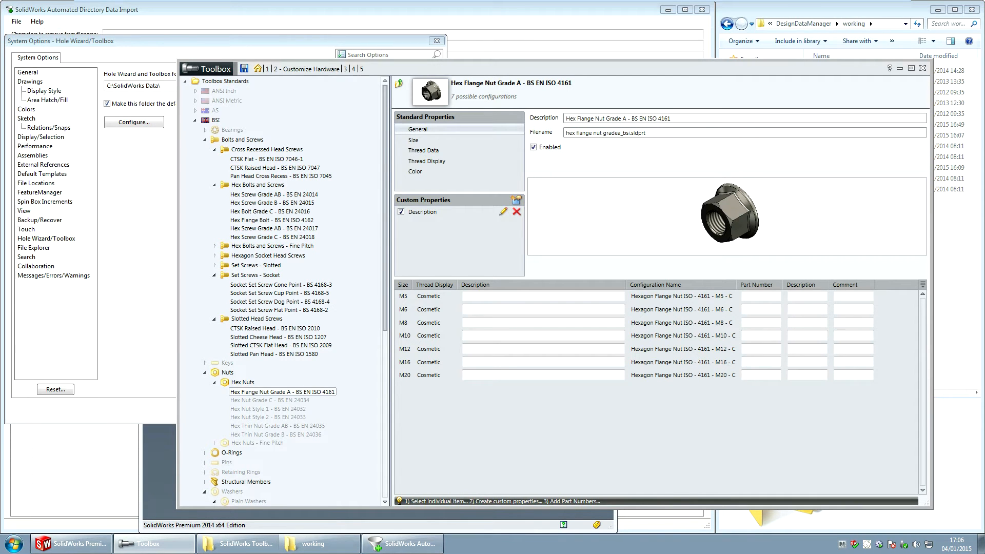
mouse_move(386, 68)
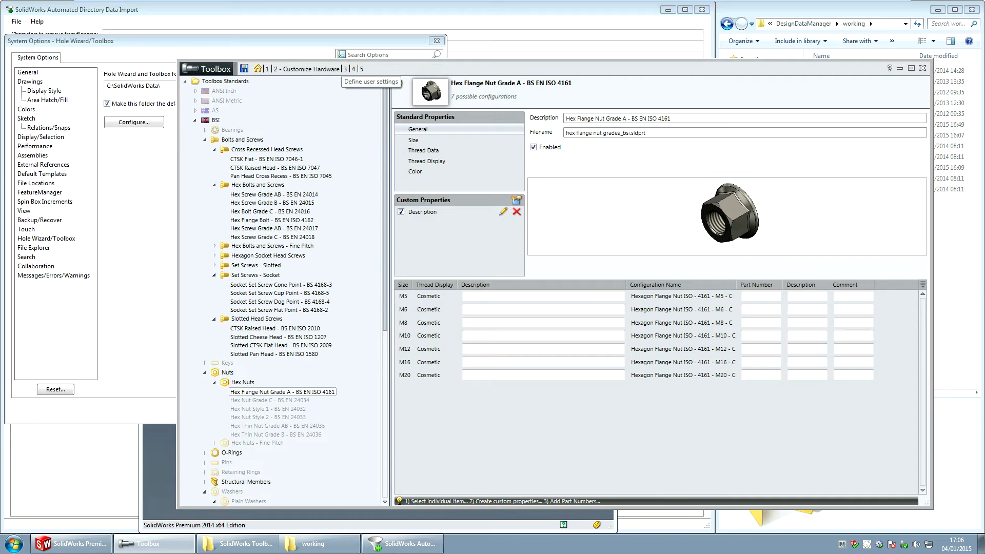
click(372, 68)
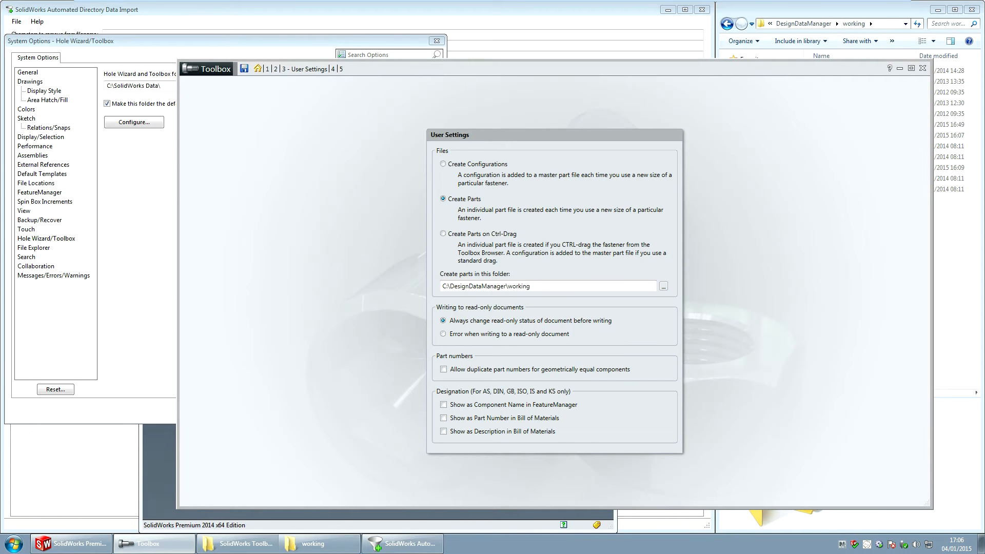
click(257, 69)
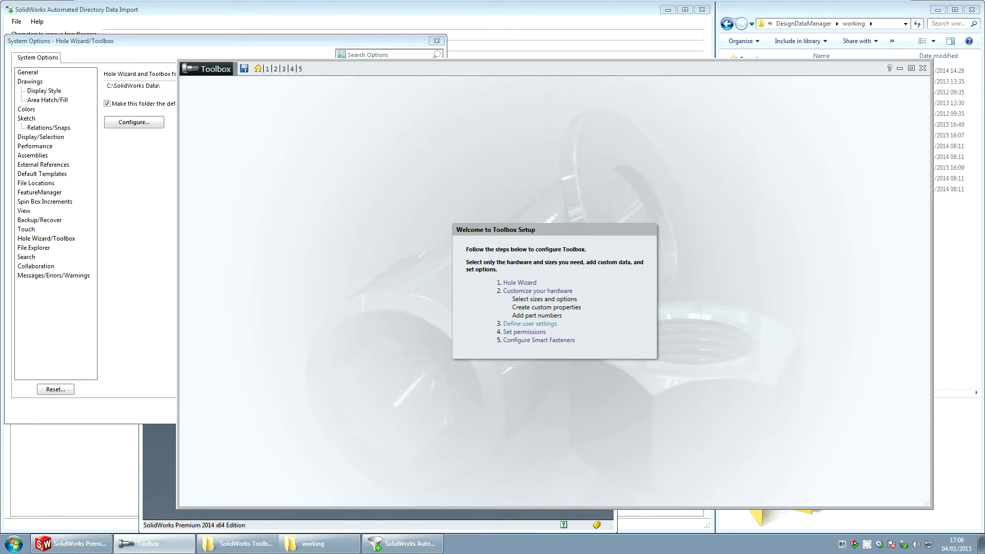
click(529, 324)
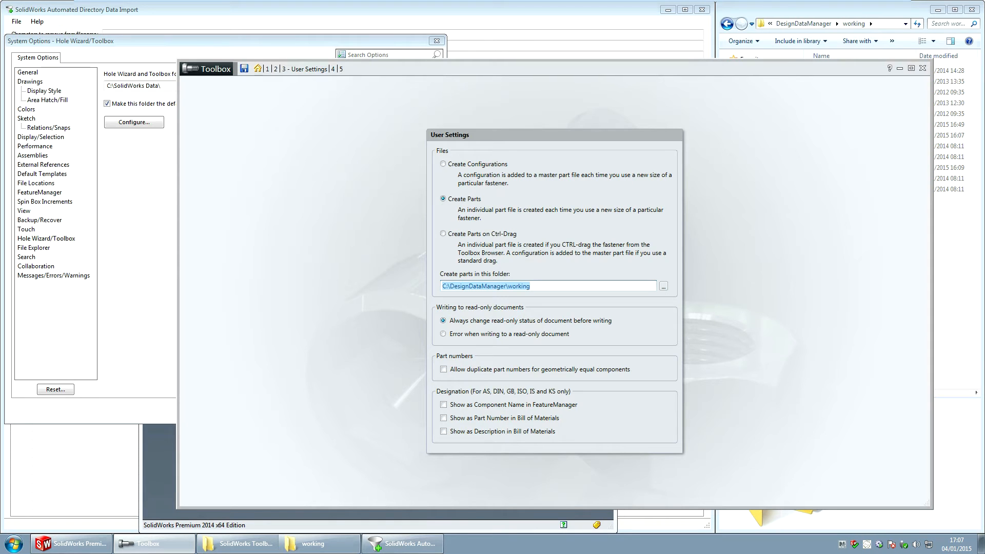
In Customize Hardware, select BSI Hex Flange Nut Grade A - BS EN ISO 4161.
click(275, 70)
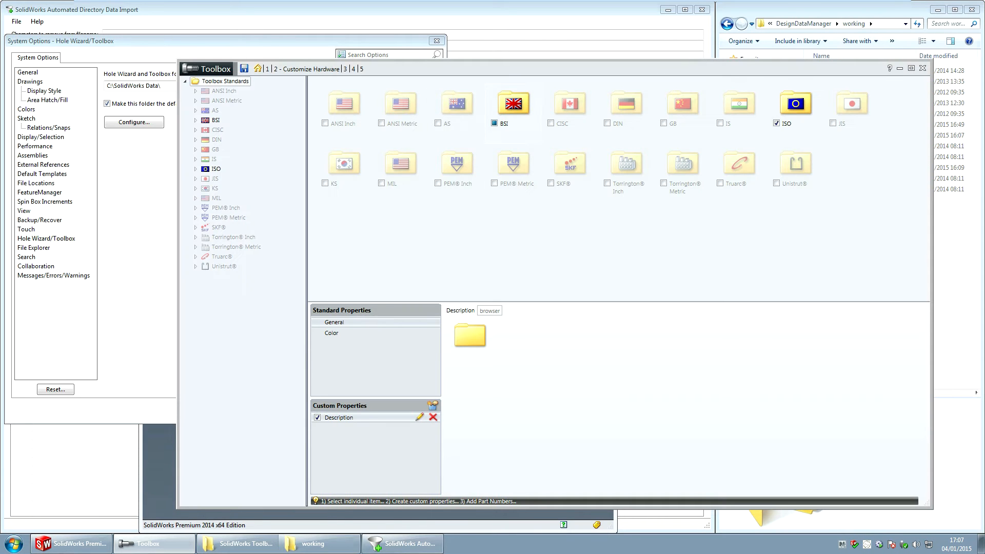
click(212, 120)
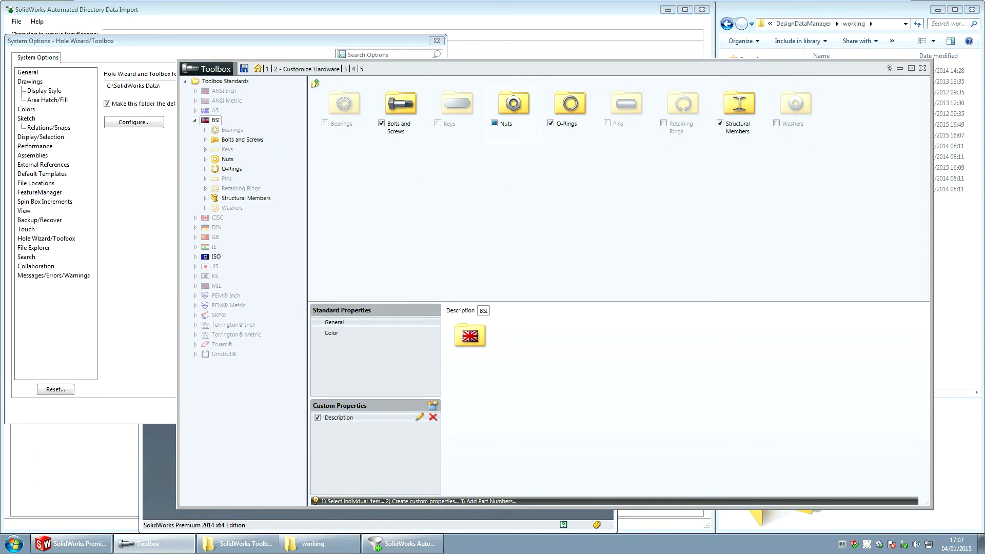
click(206, 159)
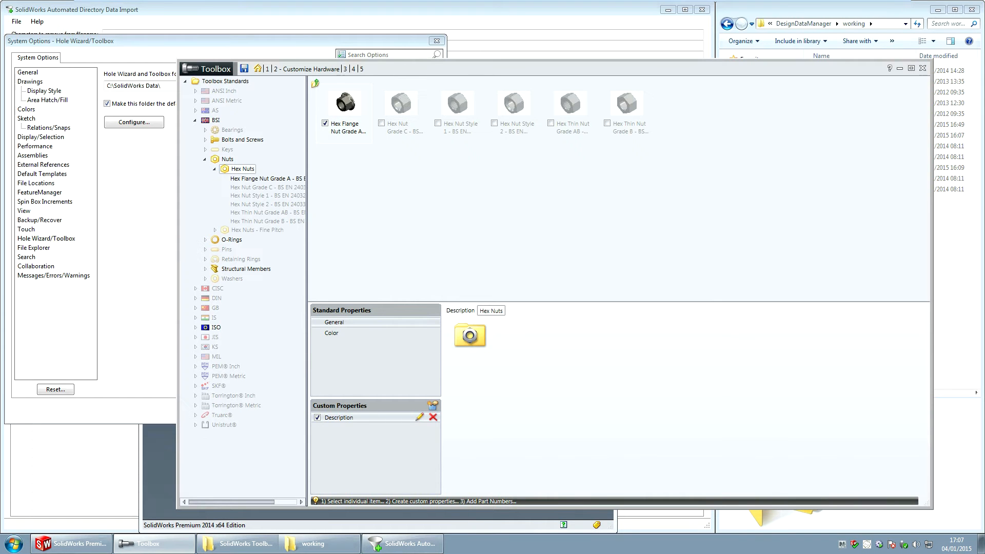
click(265, 179)
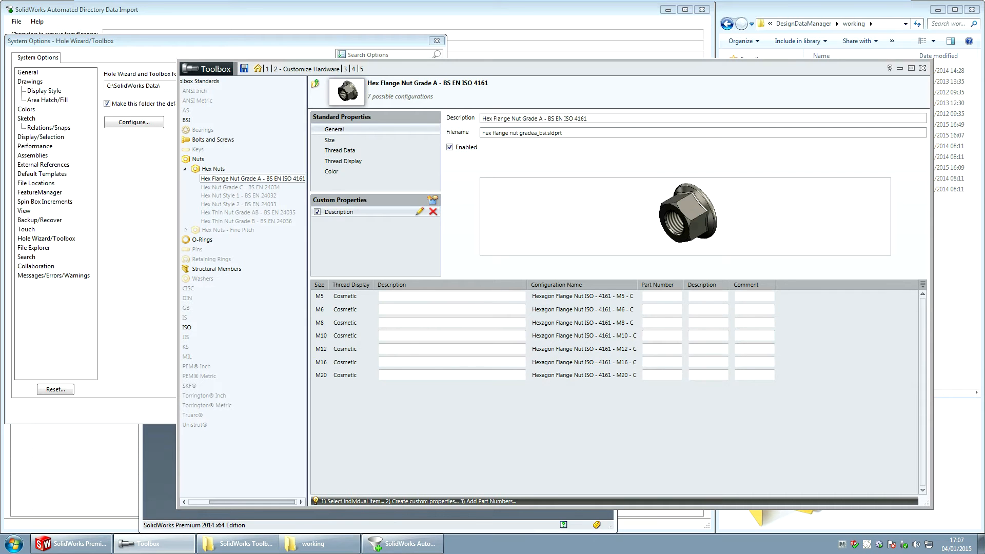
mouse_move(922, 284)
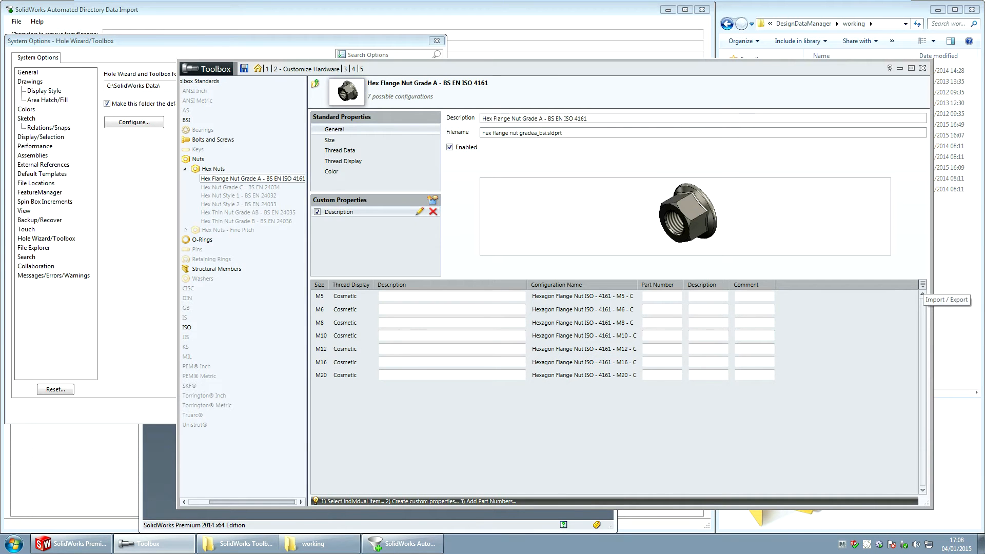
Export the nut's configuration table to an .xls file and open it in Excel.
click(921, 285)
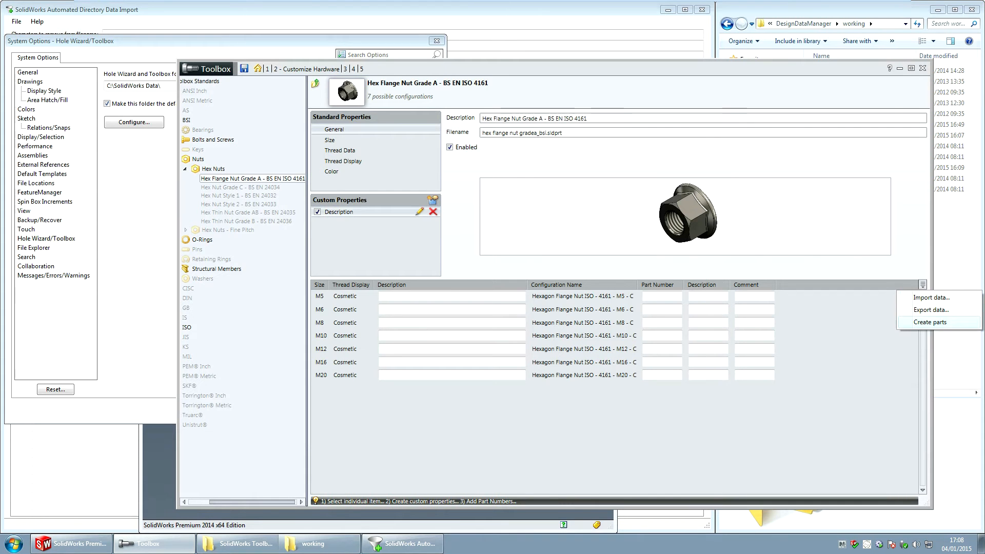
click(932, 309)
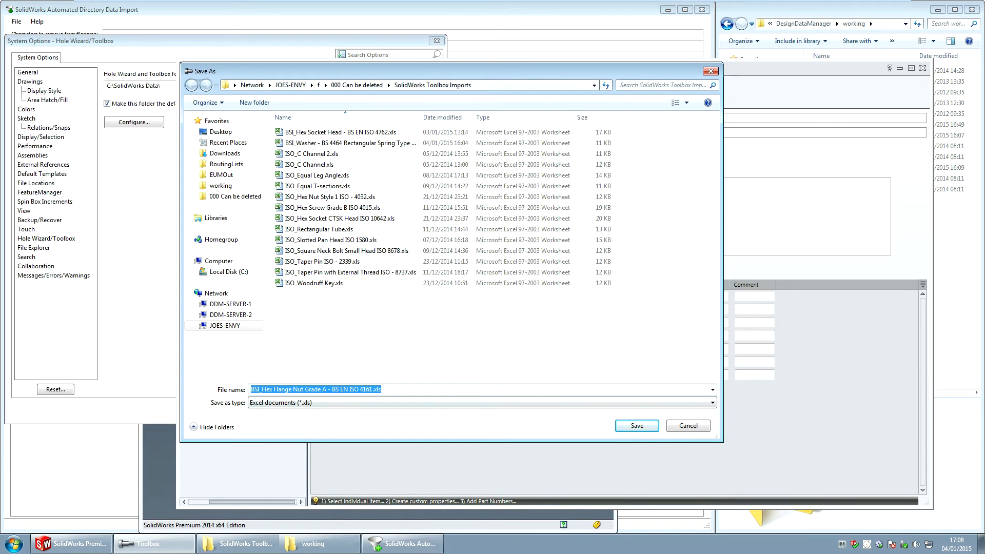
click(635, 426)
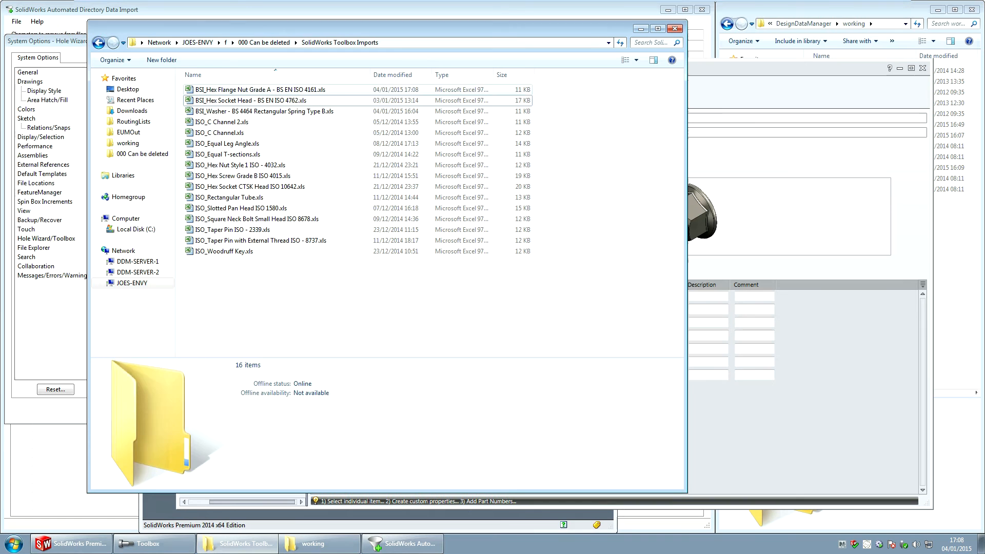
click(258, 89)
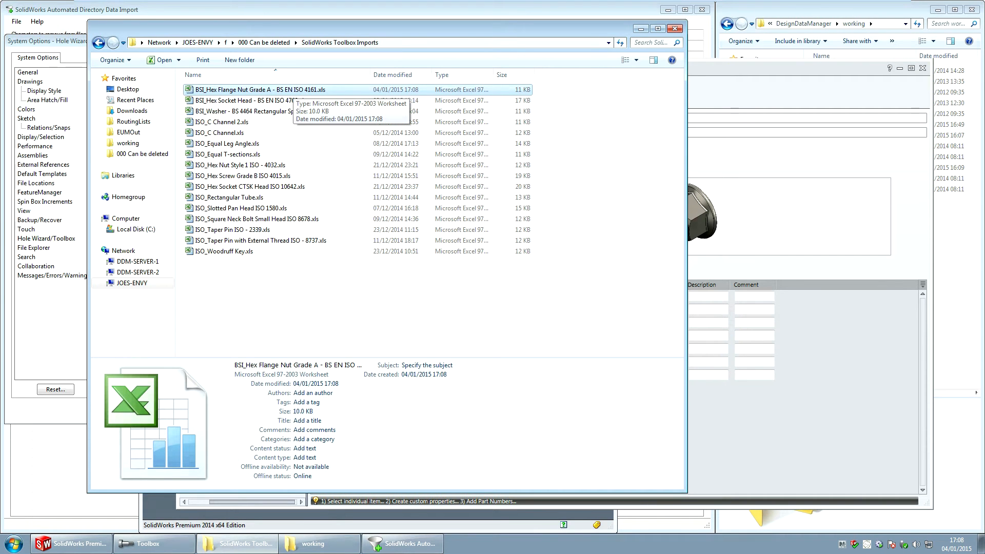
double_click(253, 90)
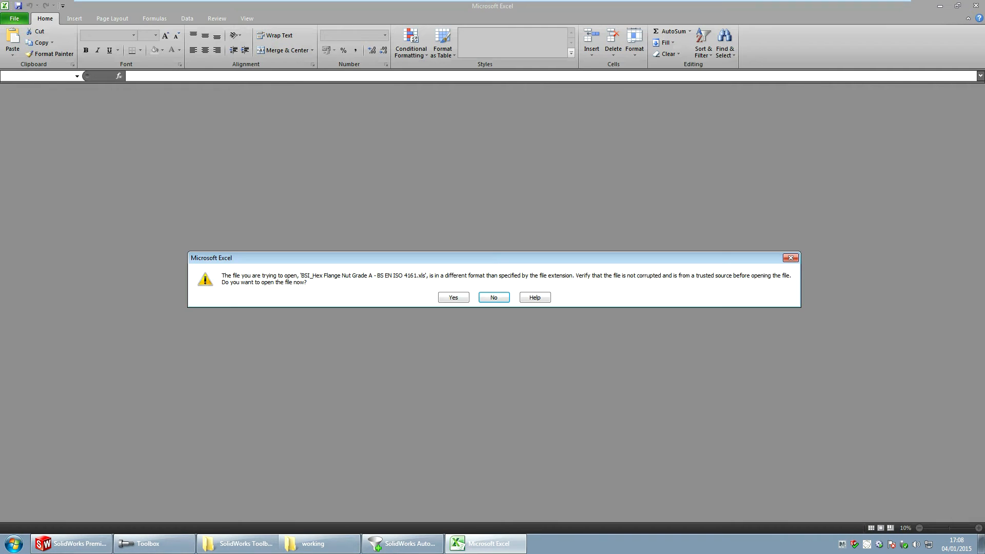
Open the workbook despite the format warning and format column C as General.
click(453, 298)
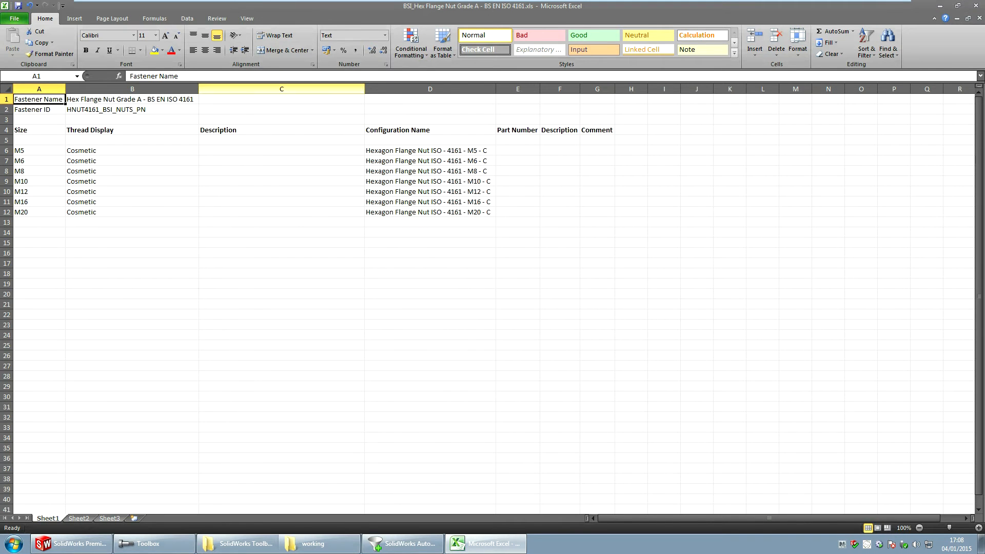
right_click(281, 88)
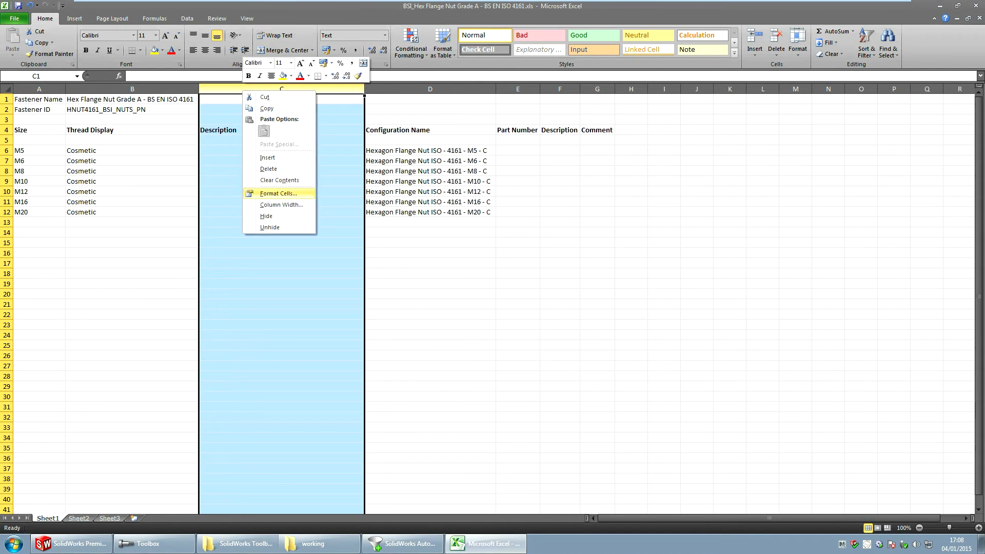
click(277, 193)
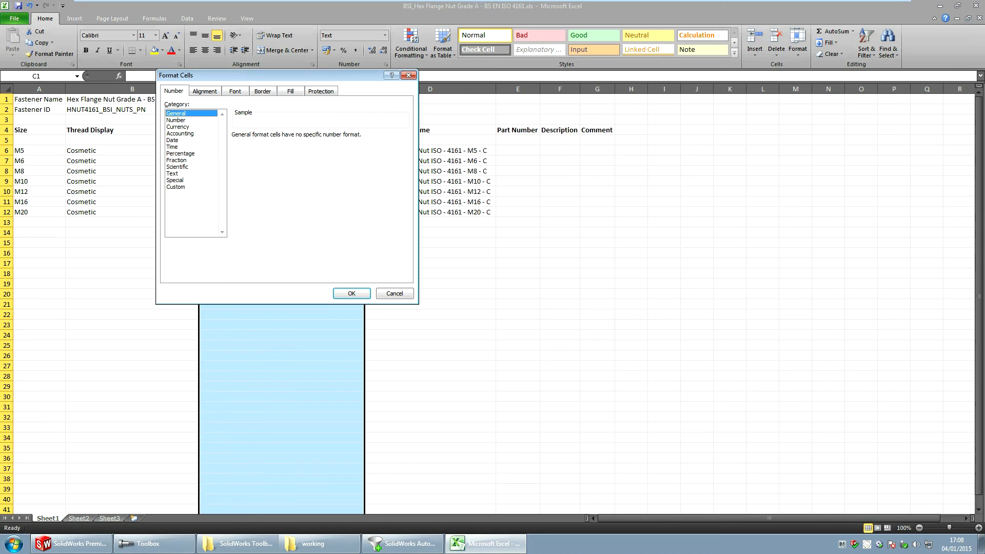
click(350, 293)
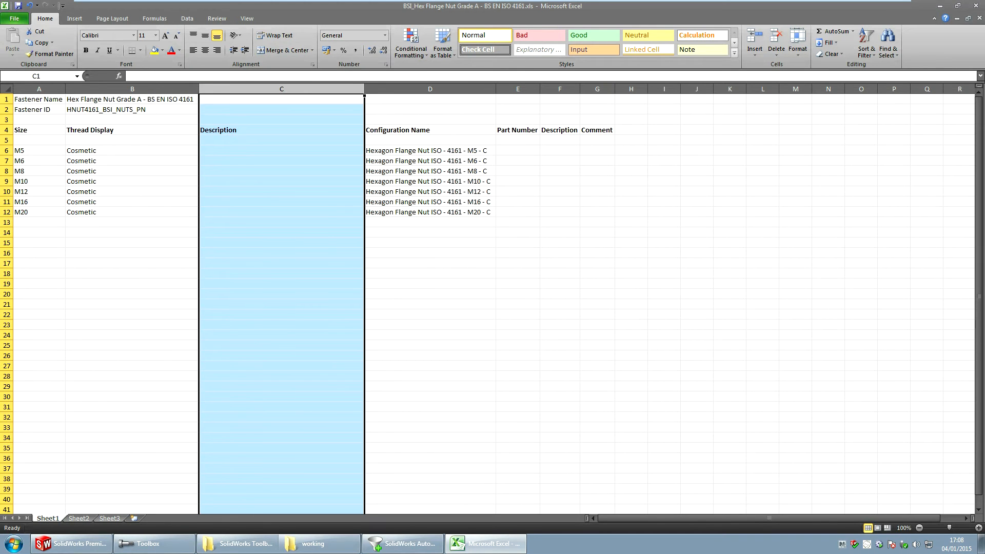
Enter =CONCATENATE(A6," ",D6) in C6 to build the M5 description.
click(280, 149)
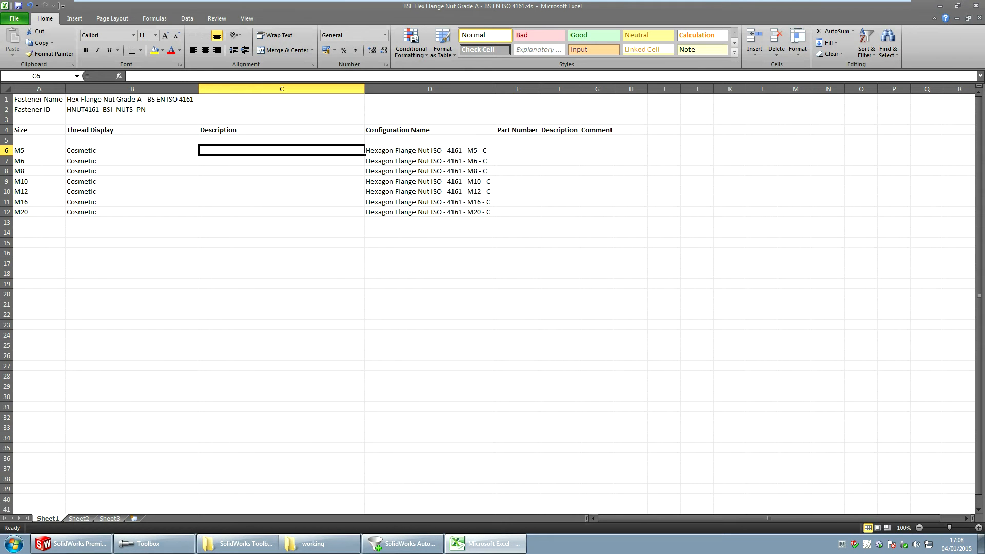
click(38, 150)
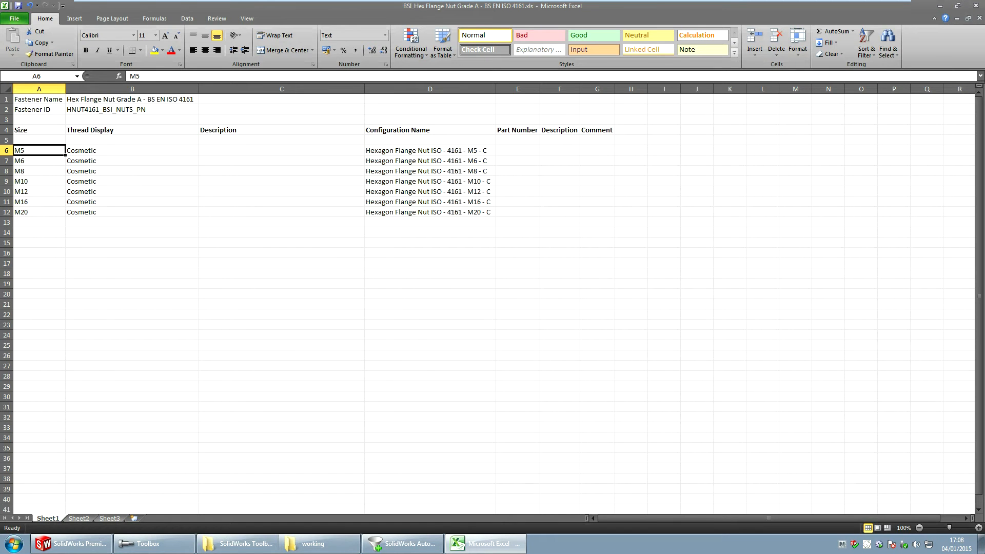
click(281, 149)
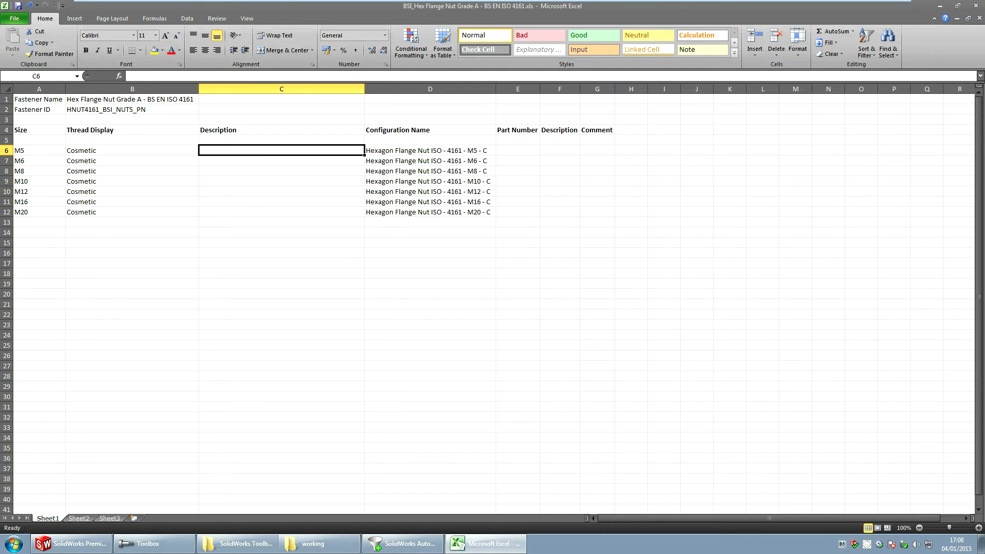
text(=con)
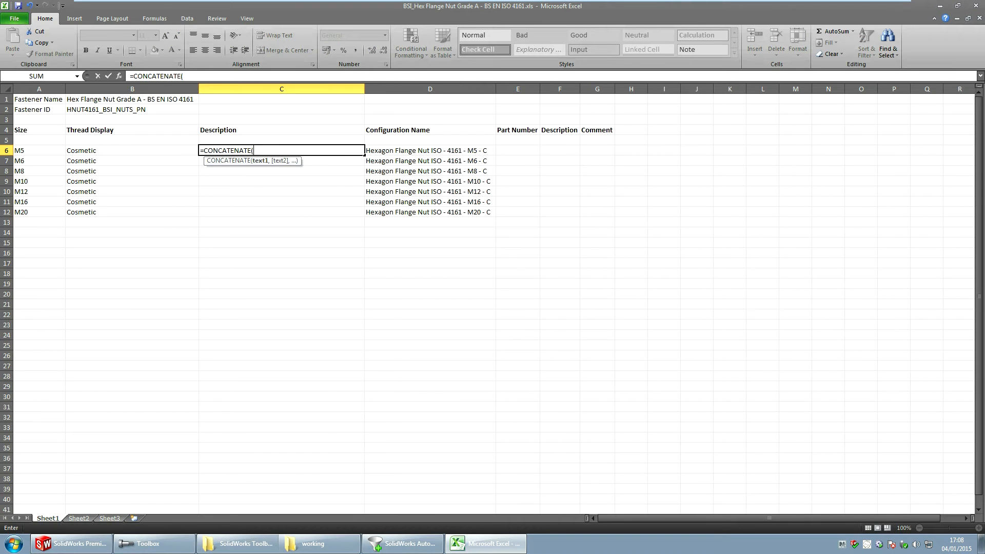
text(A6,)
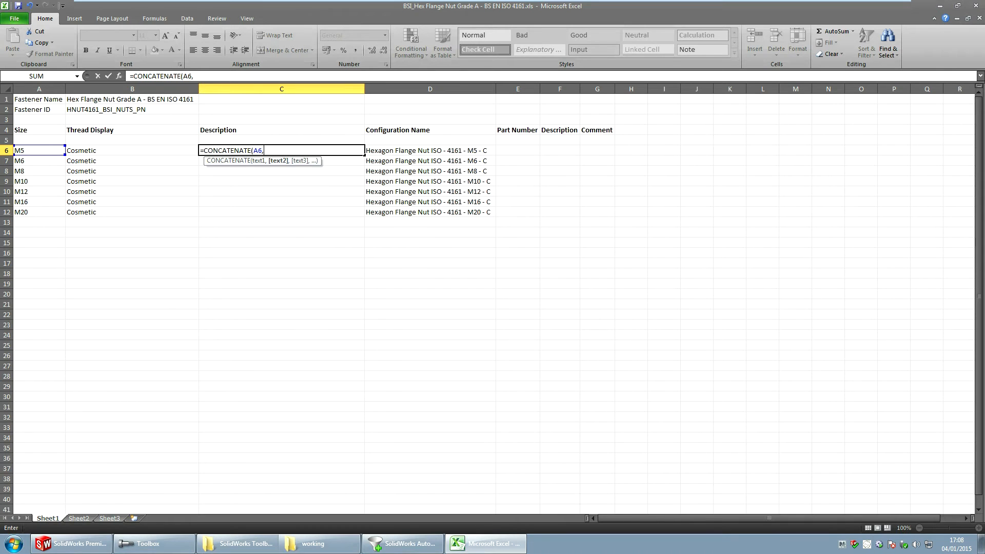
text(")
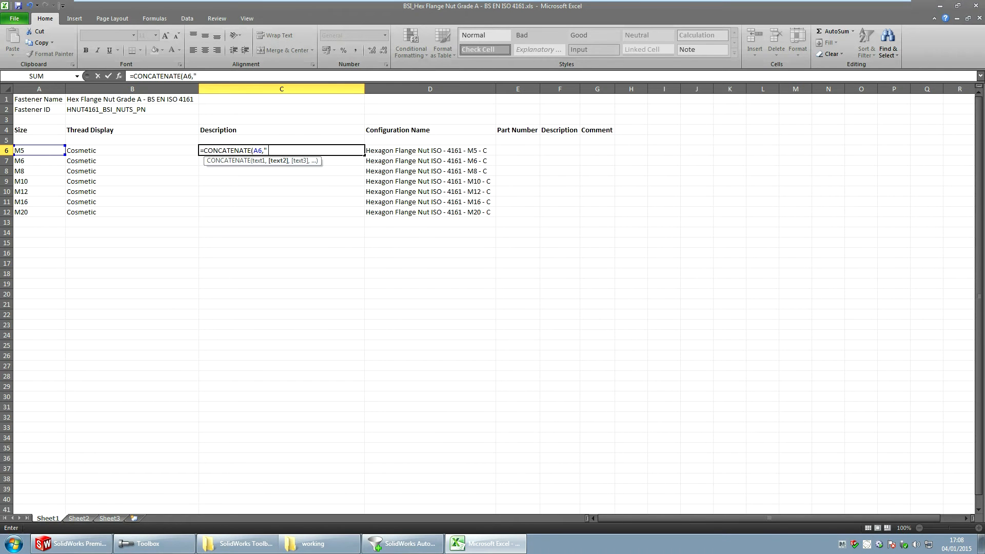
text(" ",)
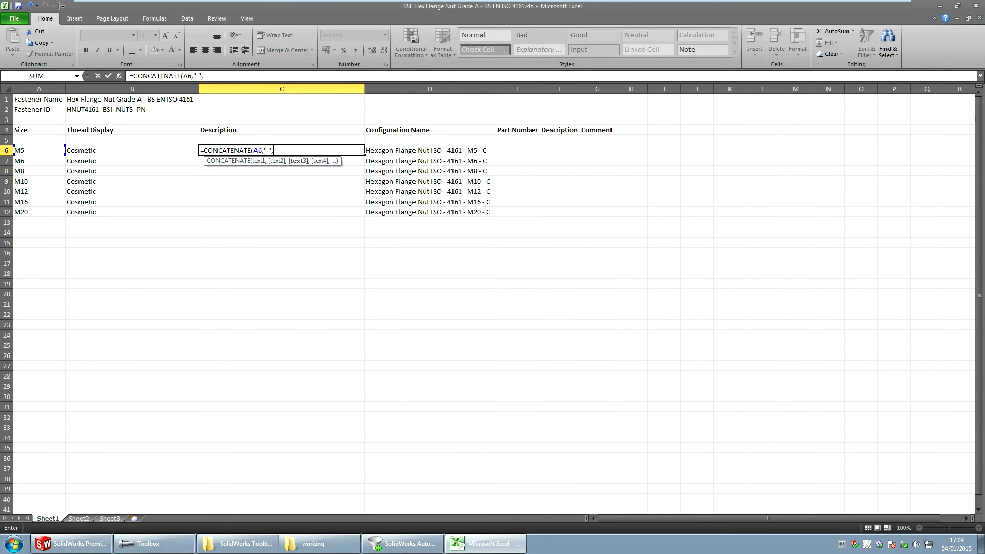
text(D)
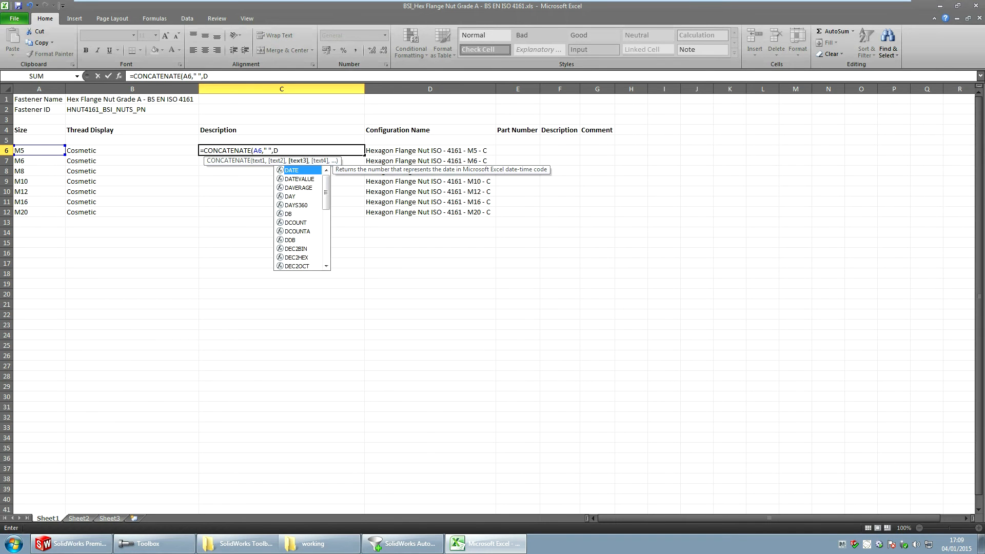
text(6))
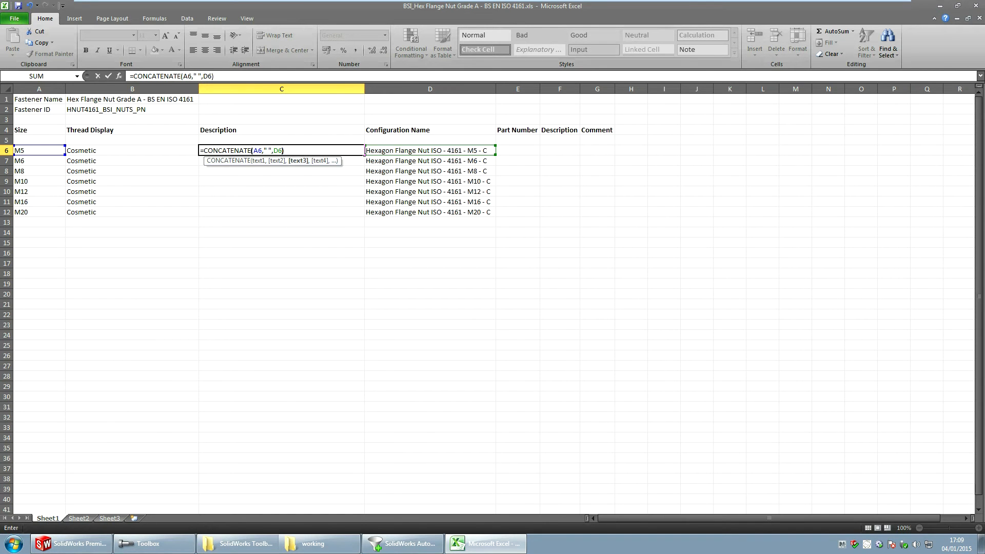
key(Return)
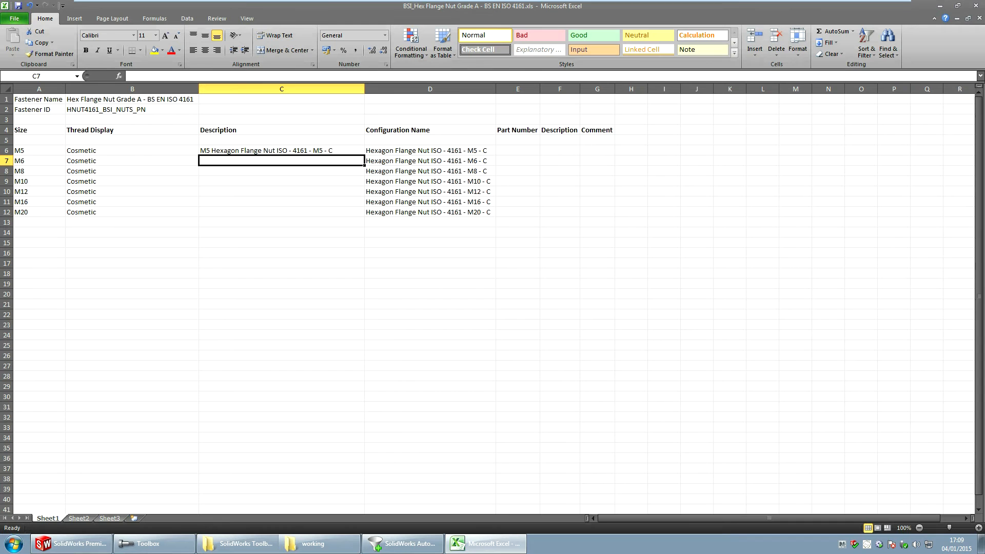
click(280, 151)
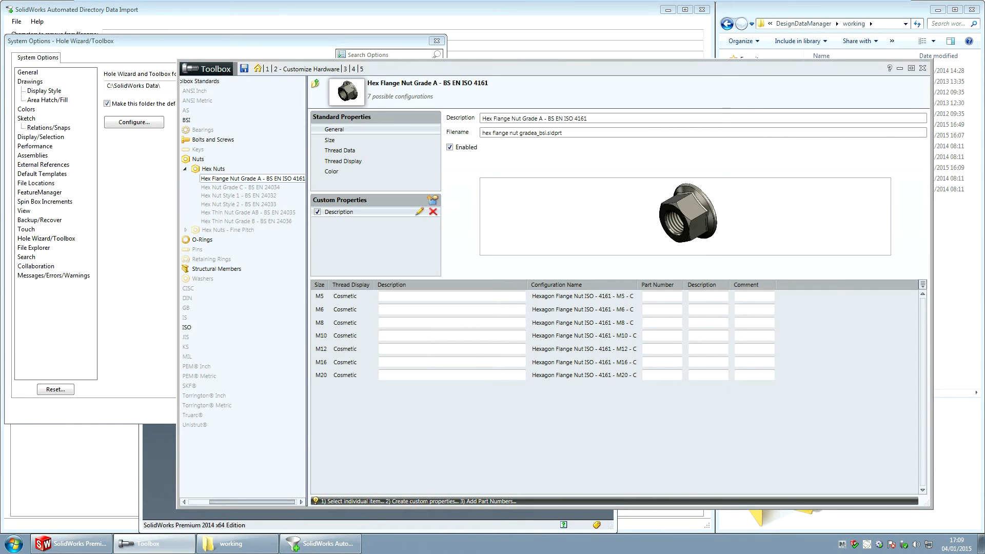
Import descriptions from the edited Hex Flange Nut spreadsheet into the table.
click(923, 284)
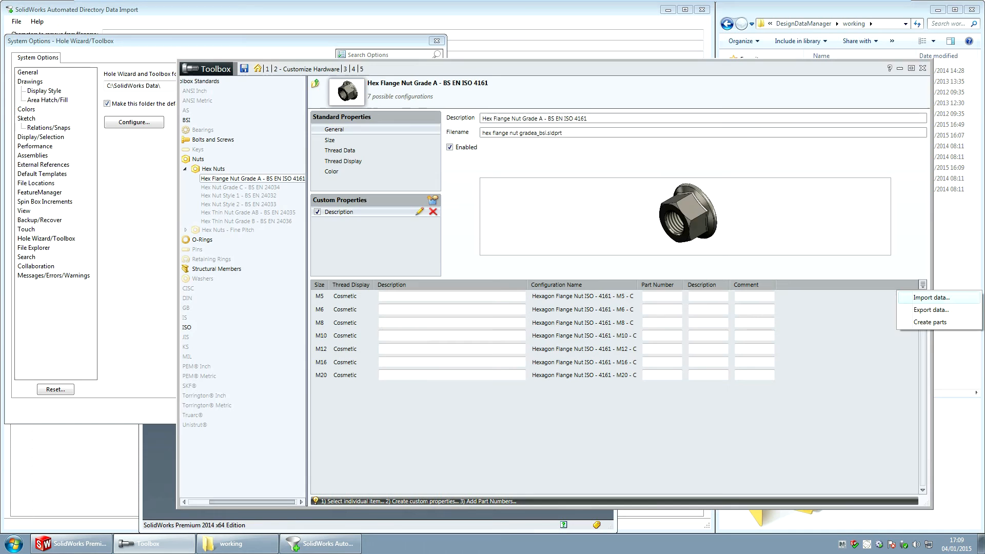
click(931, 297)
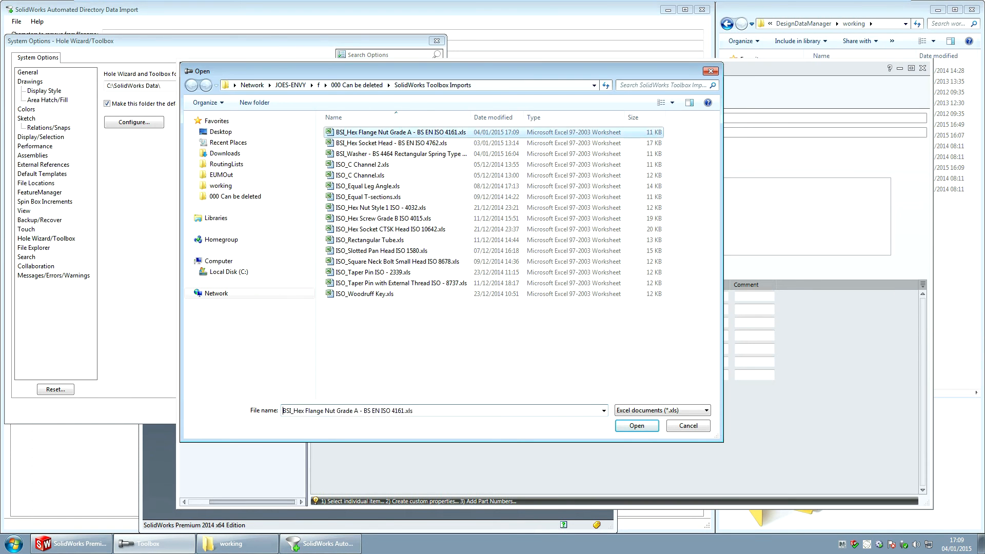
click(636, 425)
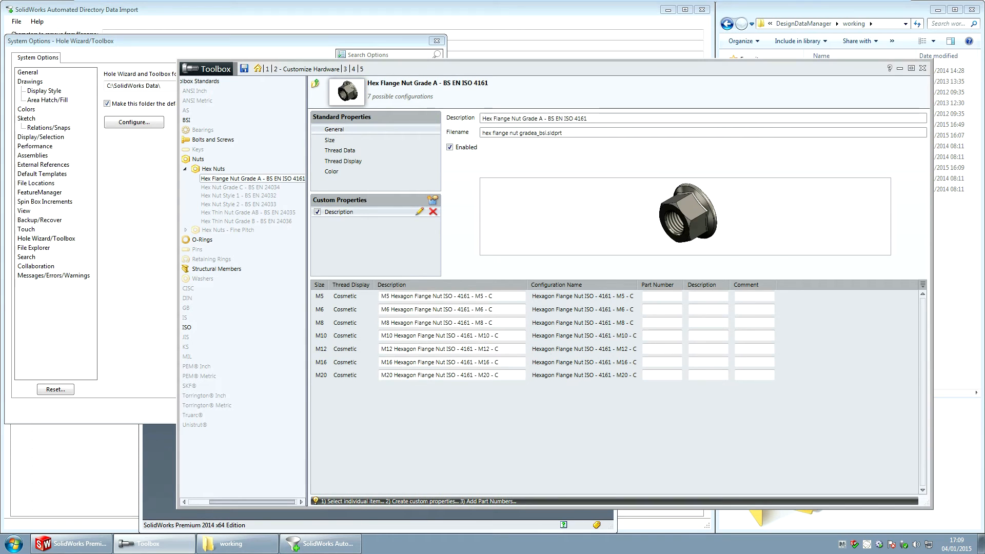
Create part files for all seven nut configurations.
click(922, 285)
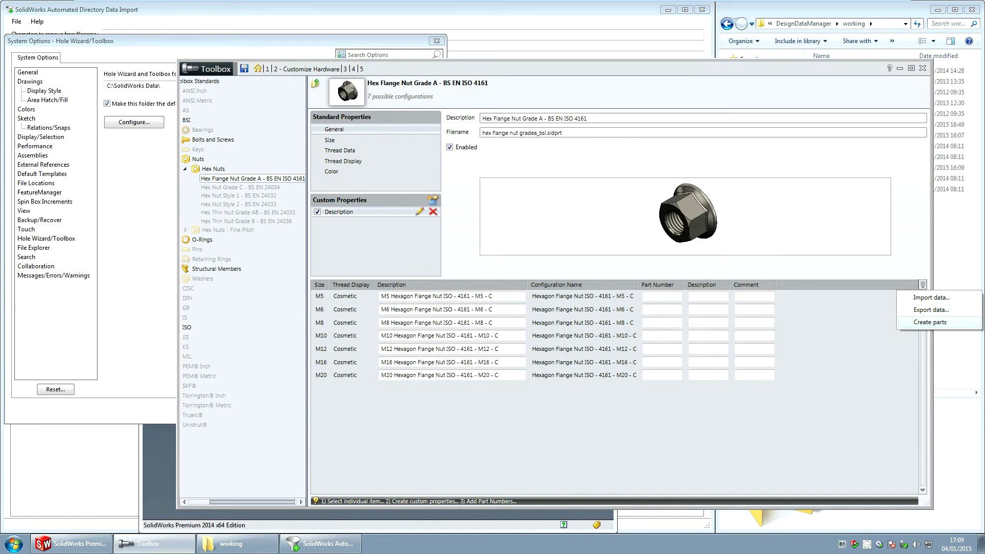
click(933, 322)
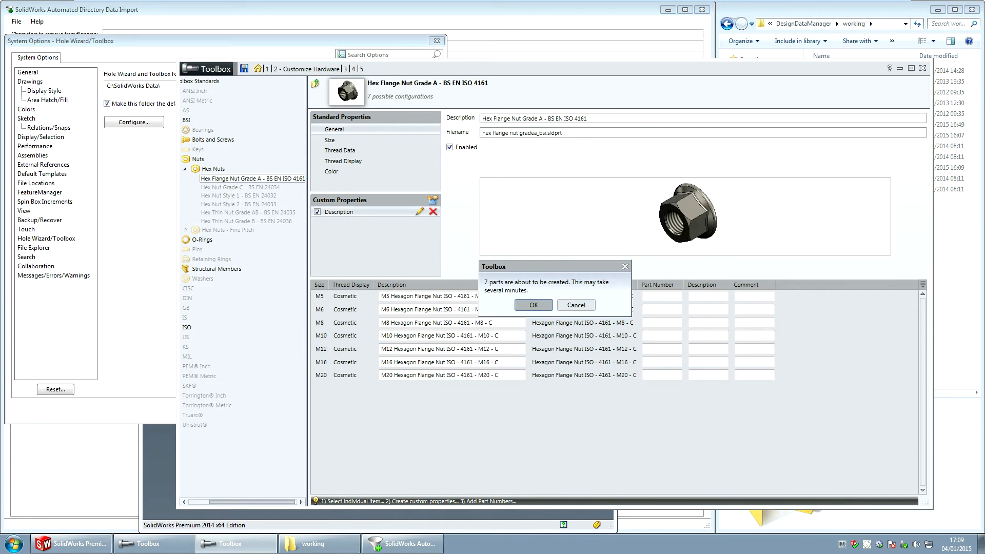
click(533, 305)
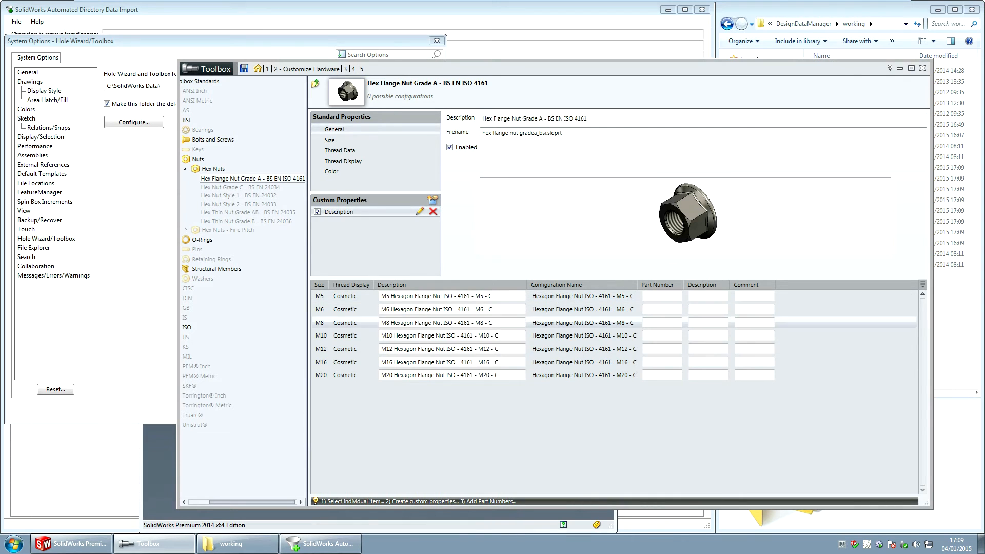
In DDM Client Configuration's SolidWorks tab, allow Toolbox components to be renamed.
click(12, 543)
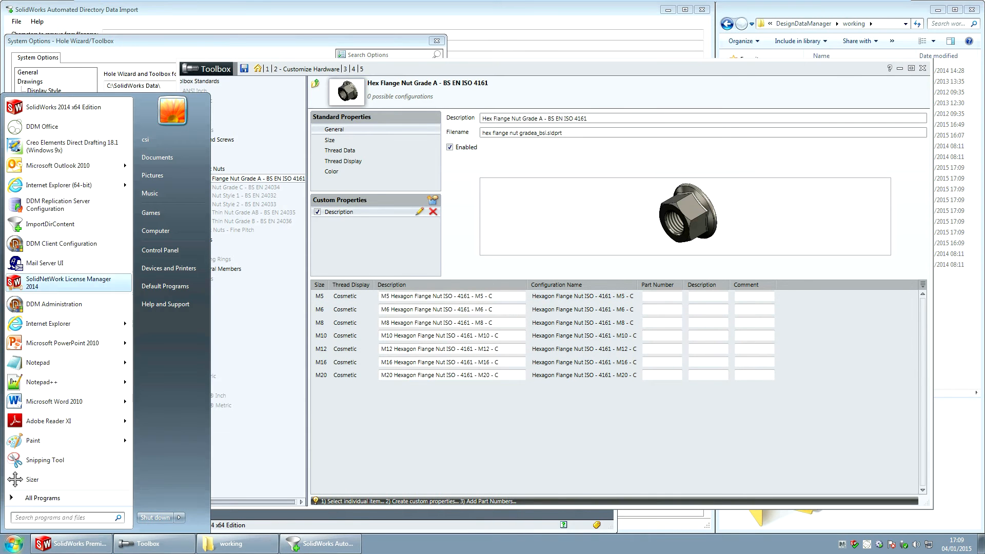
mouse_move(61, 243)
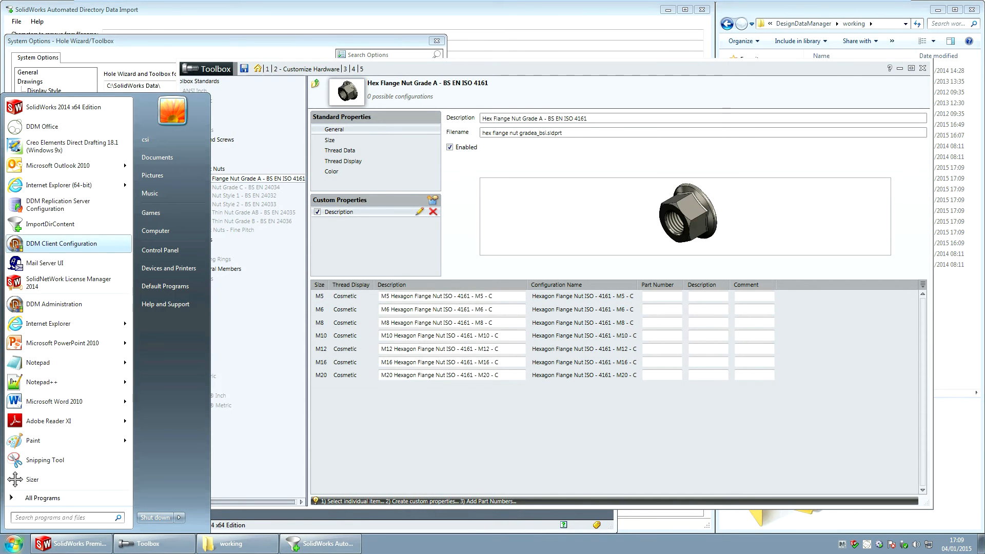
click(61, 243)
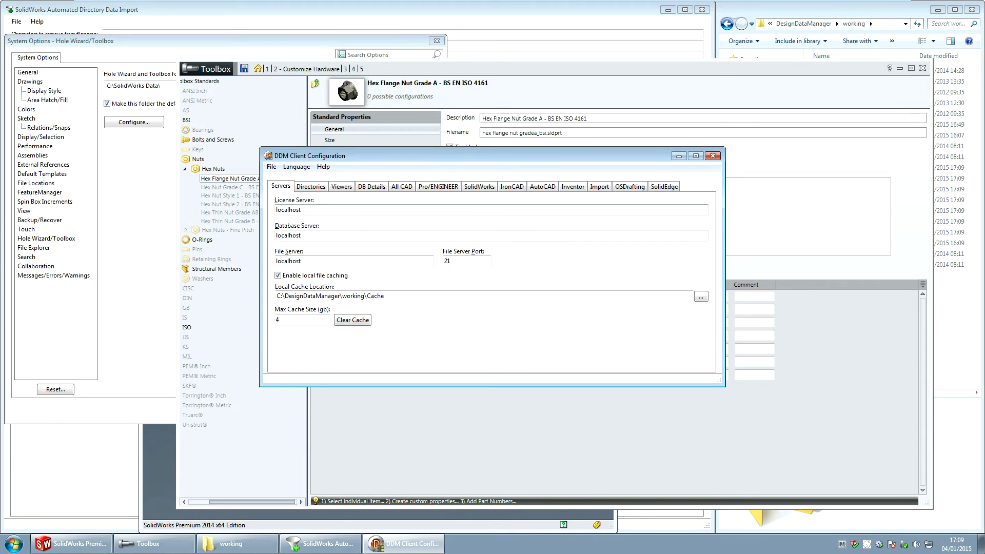
click(479, 186)
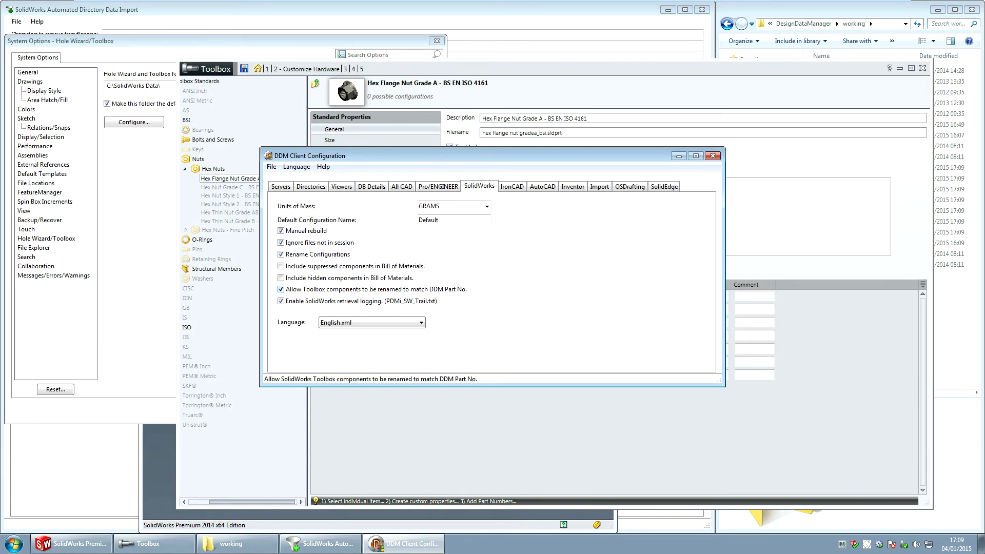
mouse_move(373, 288)
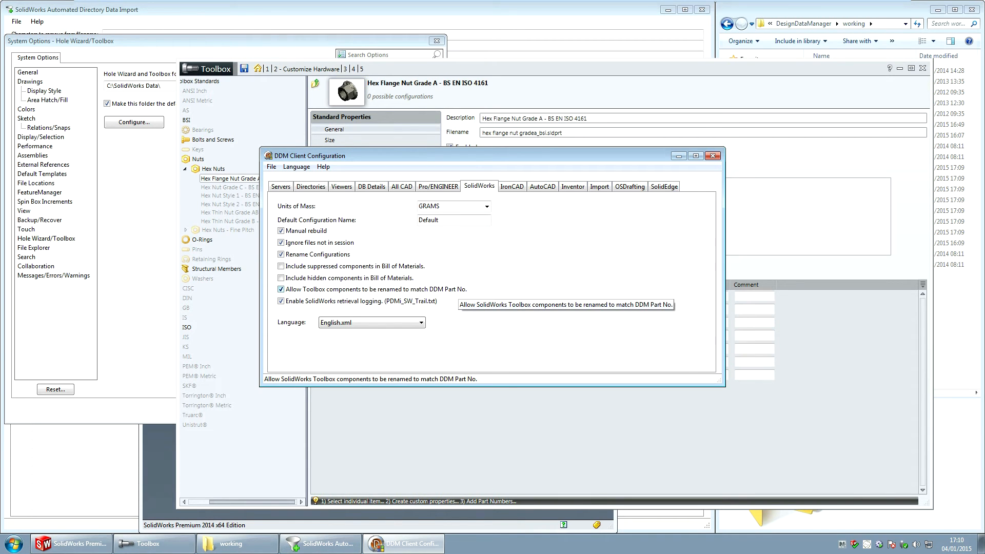
click(270, 166)
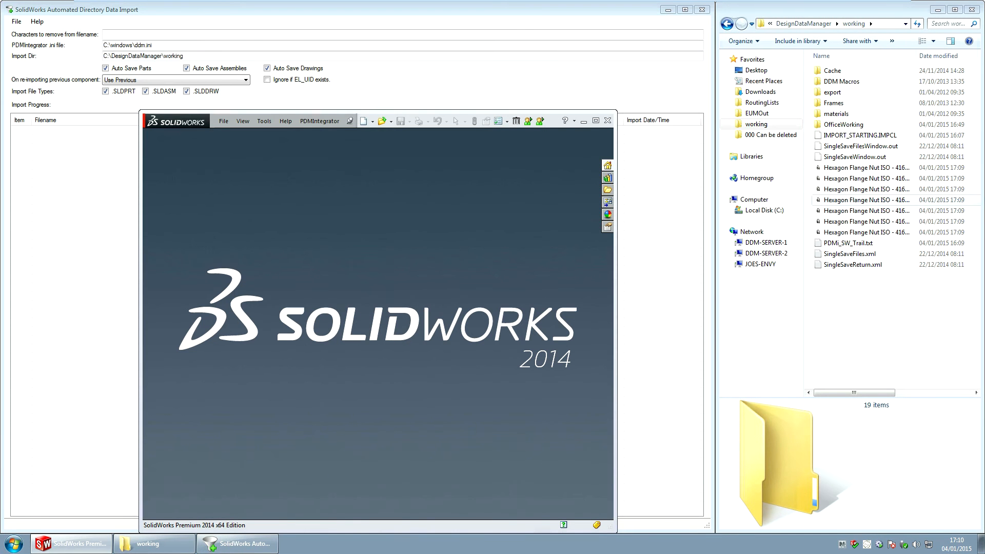
Clear the Read-only attribute on the seven Hexagon Flange Nut part files.
click(864, 168)
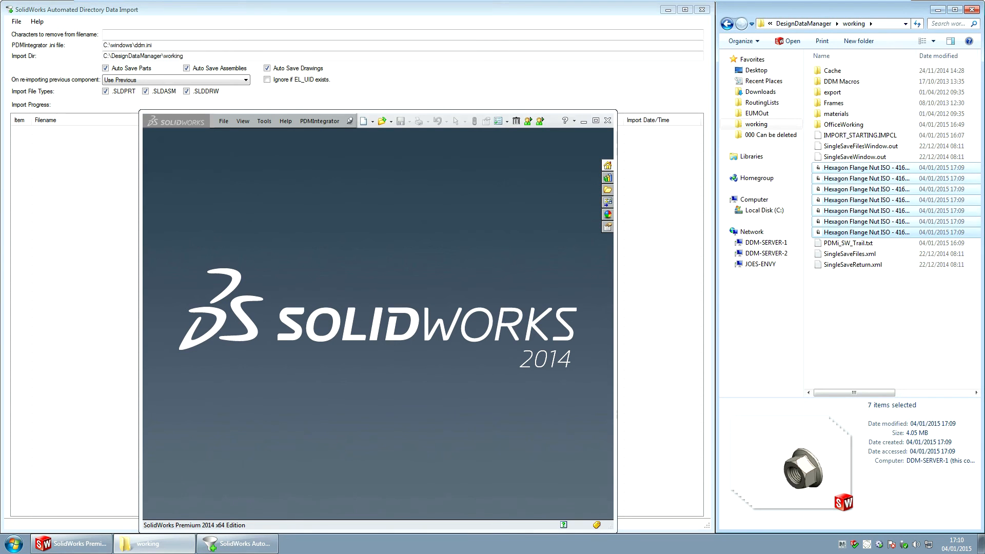
right_click(864, 232)
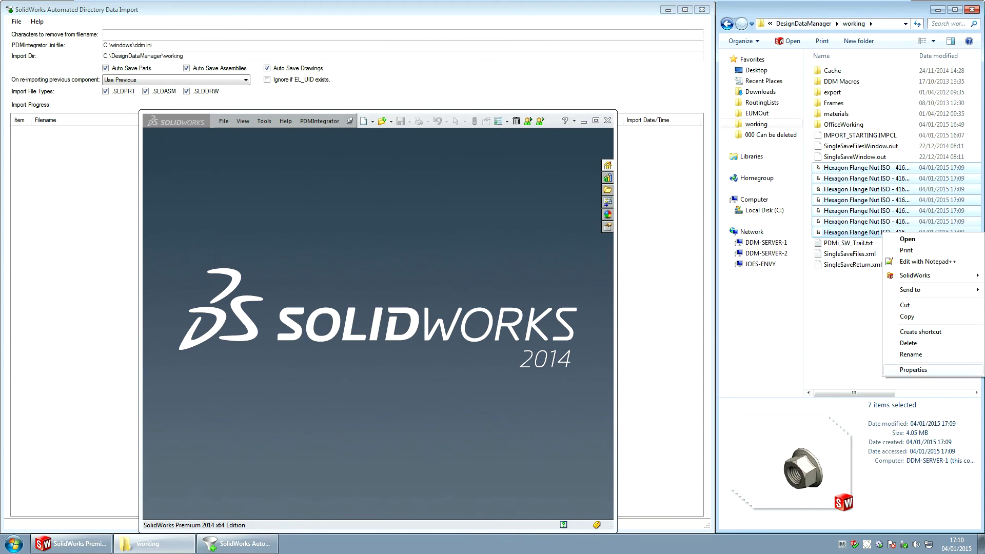
click(912, 370)
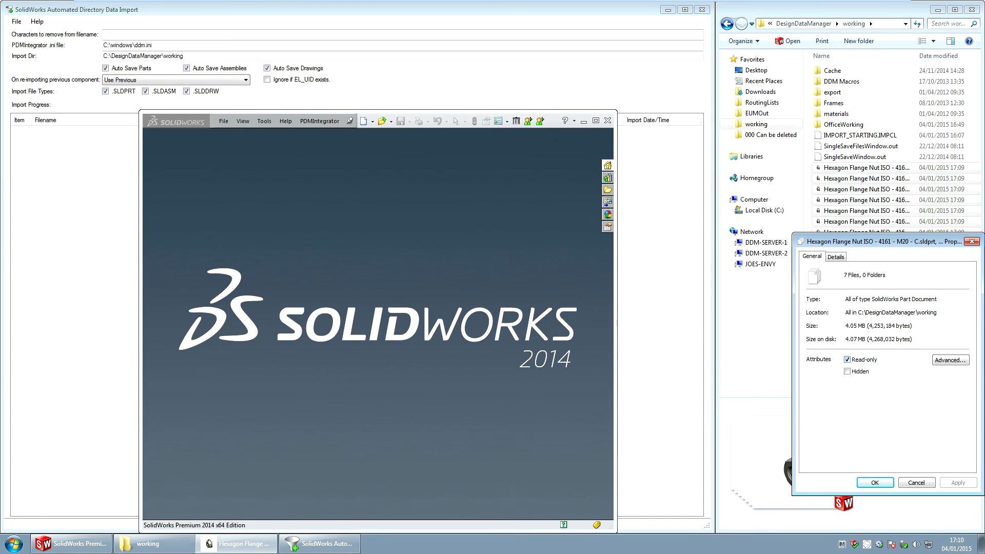
click(848, 359)
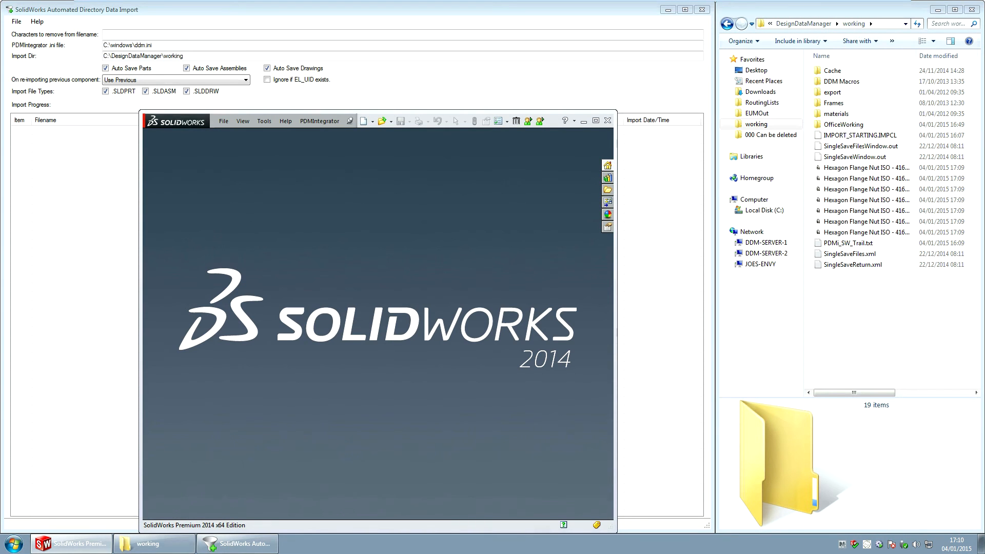
mouse_move(528, 120)
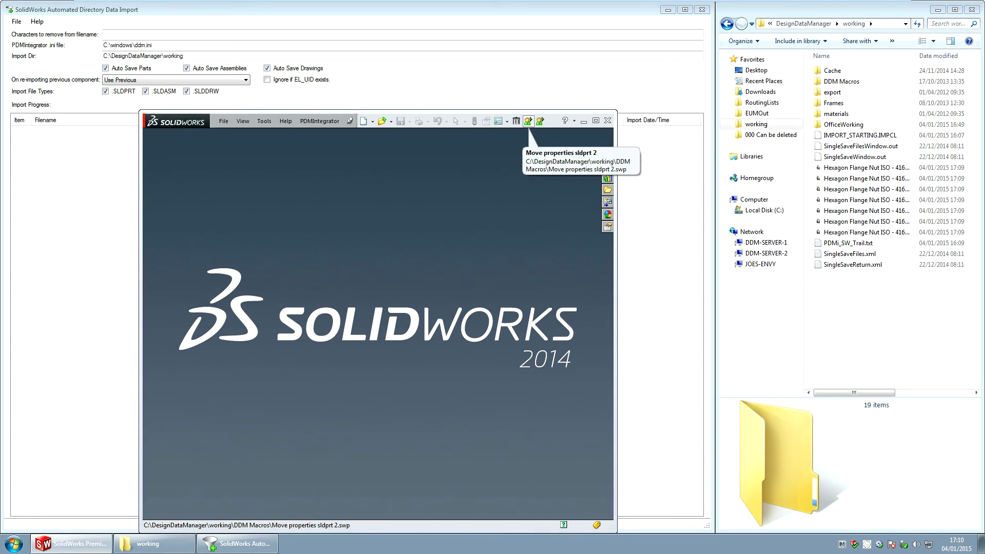
Run the 'Move properties sldprt 2' macro on the seven nut parts.
click(528, 121)
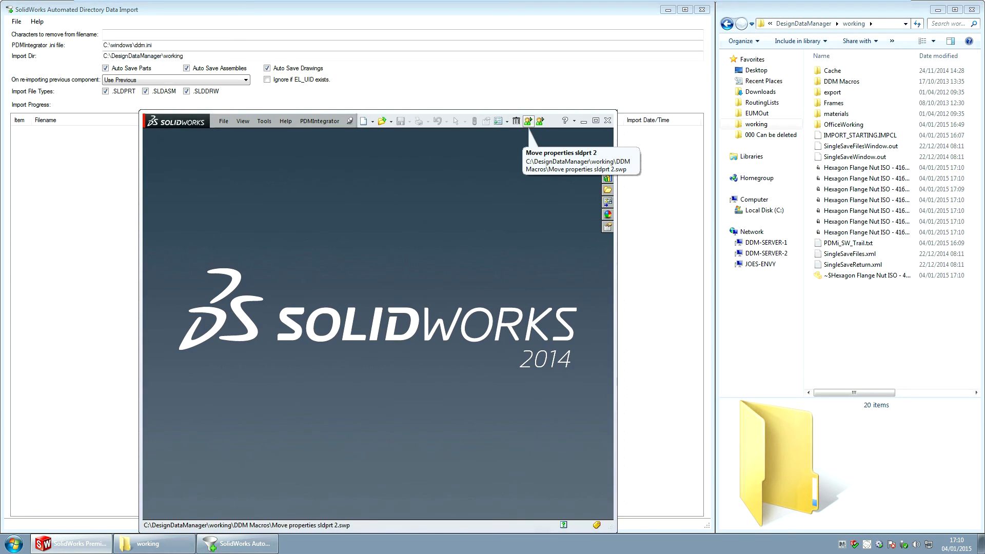
click(540, 120)
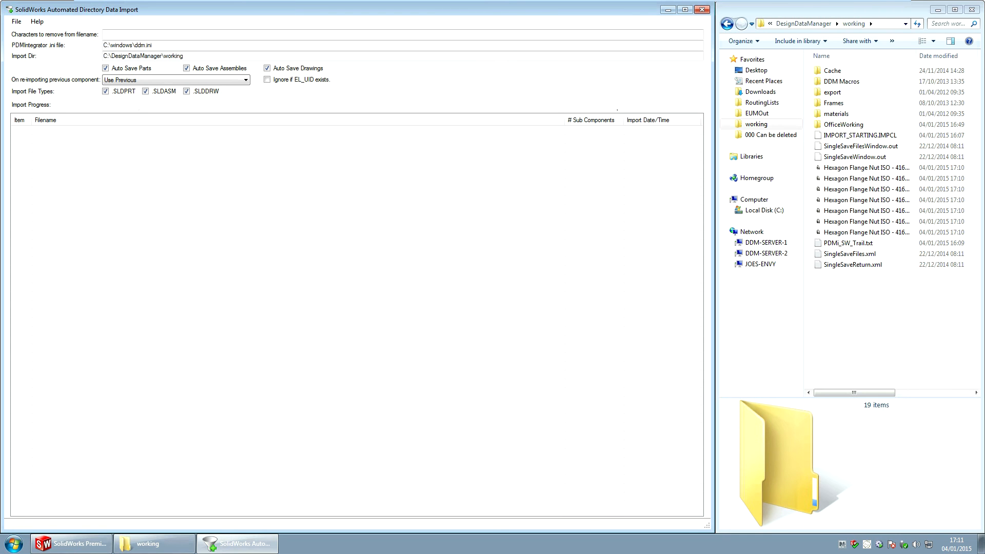
Import all seven nut parts from the working directory and confirm the 7-component import completed.
click(16, 22)
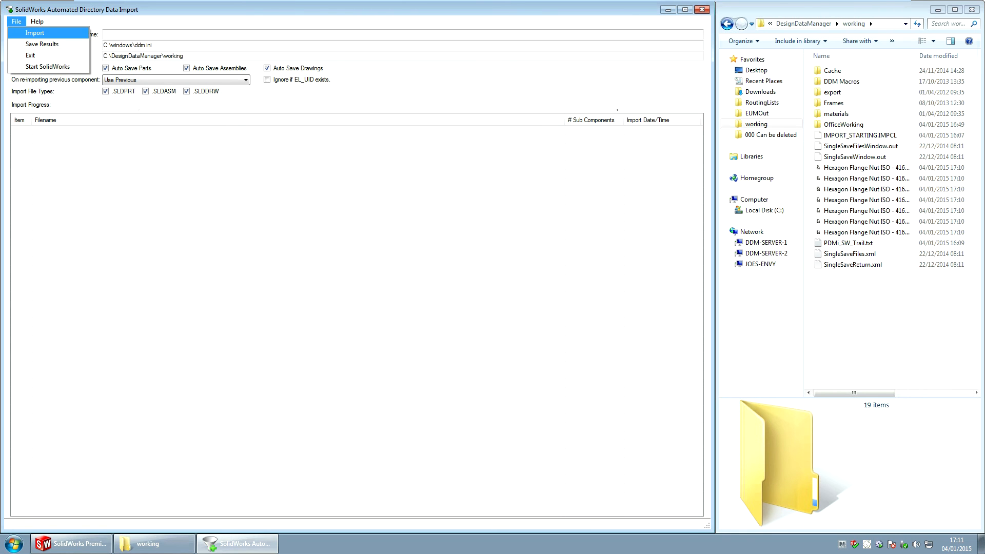
mouse_move(34, 33)
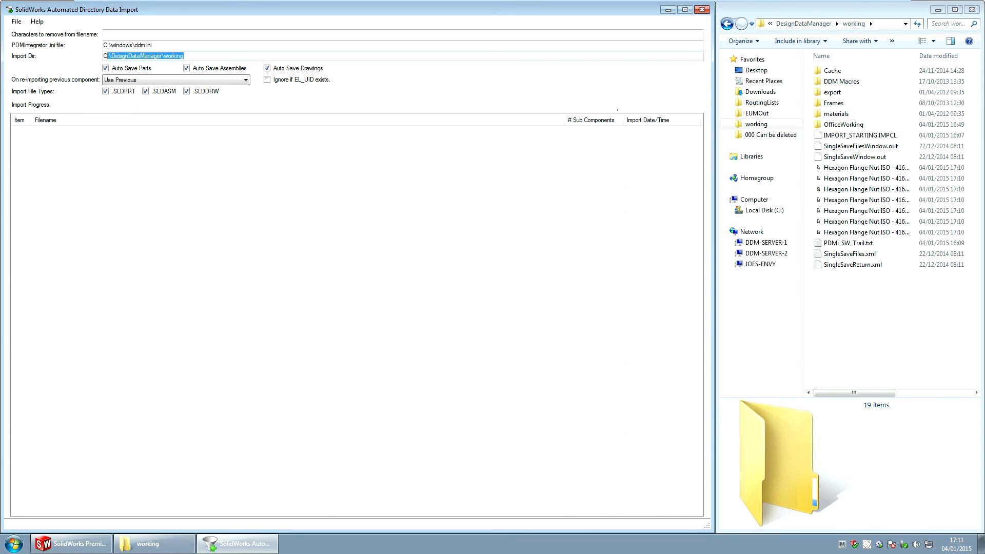
click(16, 22)
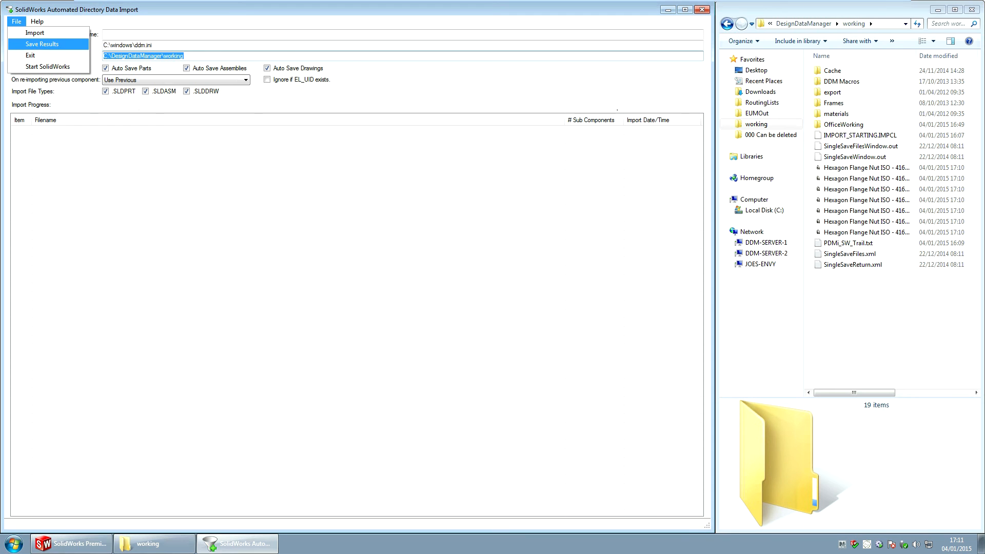
mouse_move(34, 33)
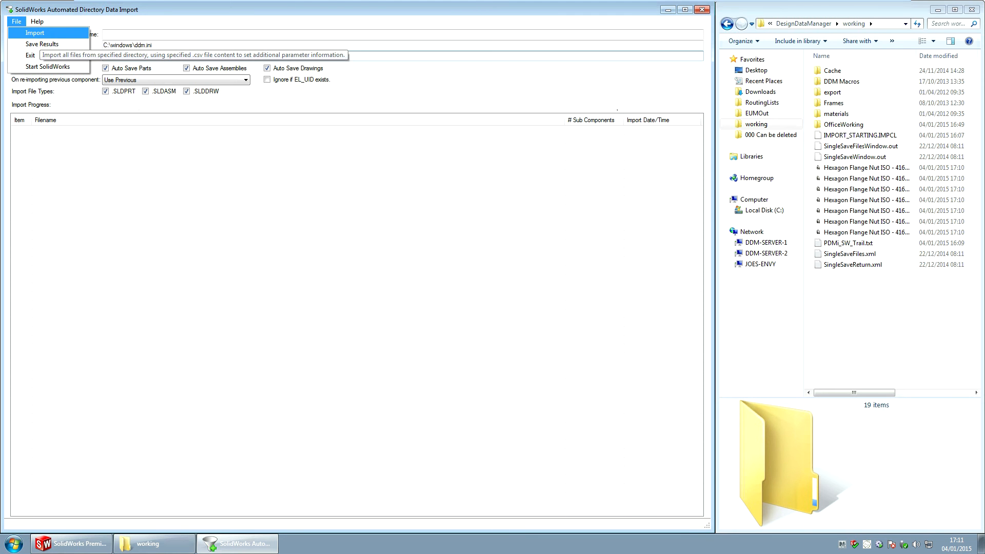
click(35, 33)
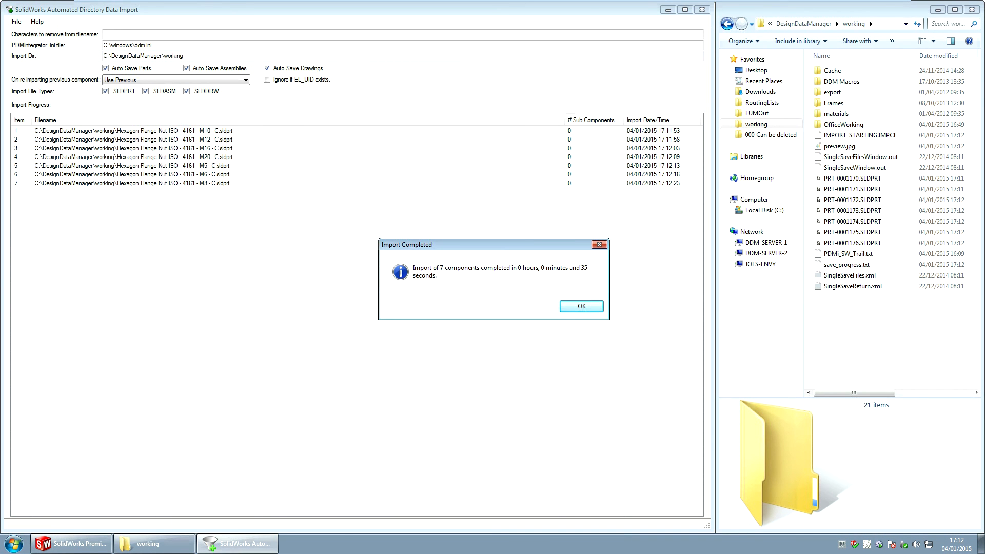
click(580, 306)
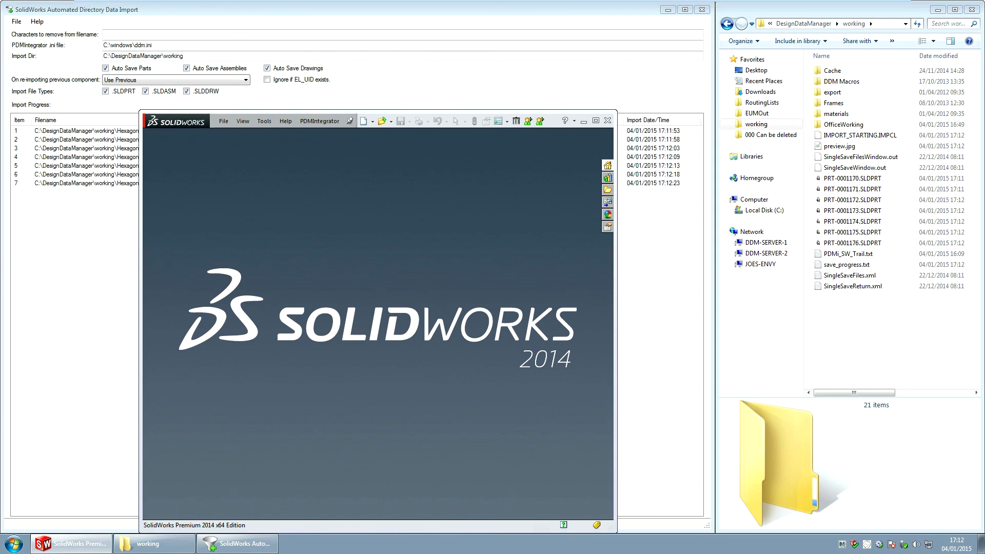
Open DDM and select PRT-0001170 to PRT-0001176 in My Workbench.
click(319, 121)
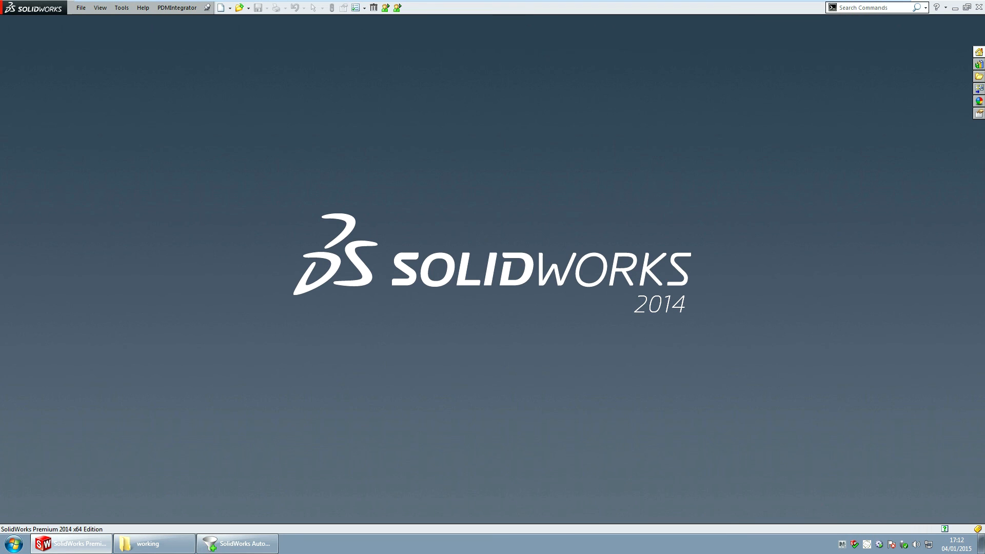
click(236, 543)
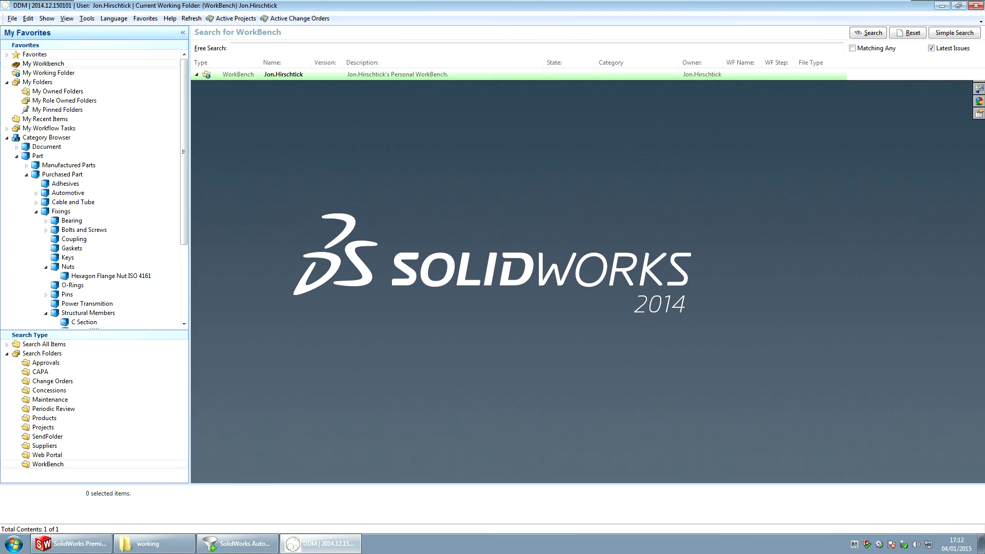
click(197, 74)
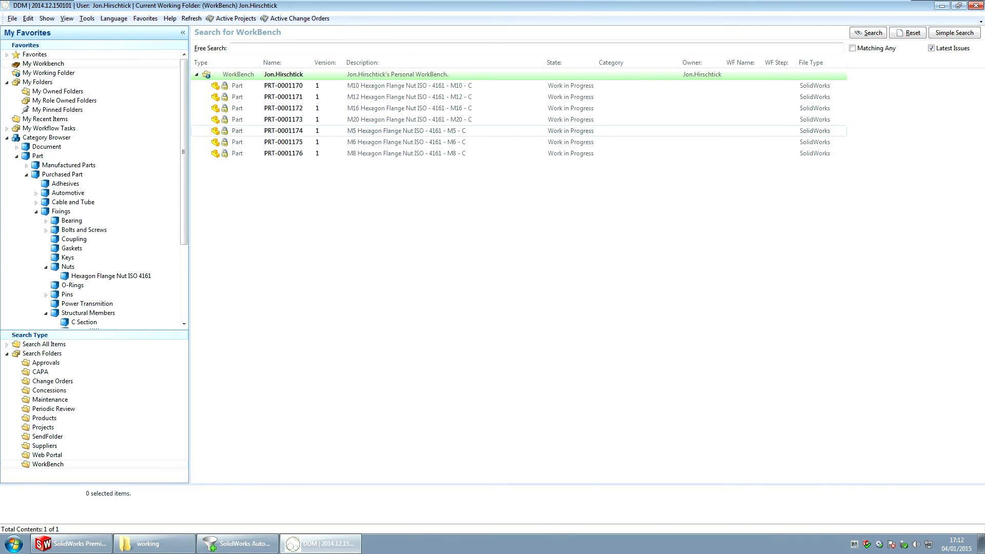
click(408, 153)
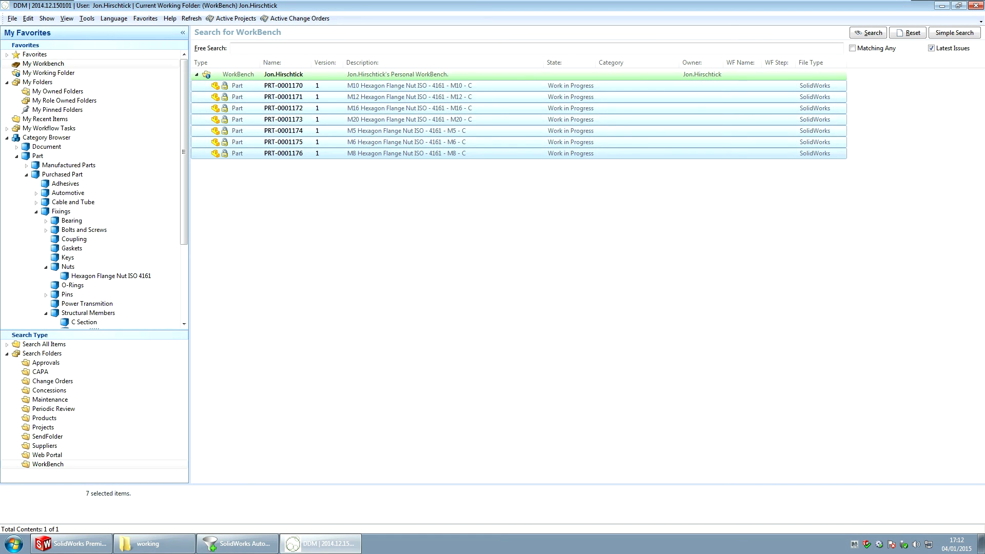
Categorise the seven nut parts under Purchased Part > Fixings > Nuts > Hexagon Flange Nut ISO 4161.
click(377, 86)
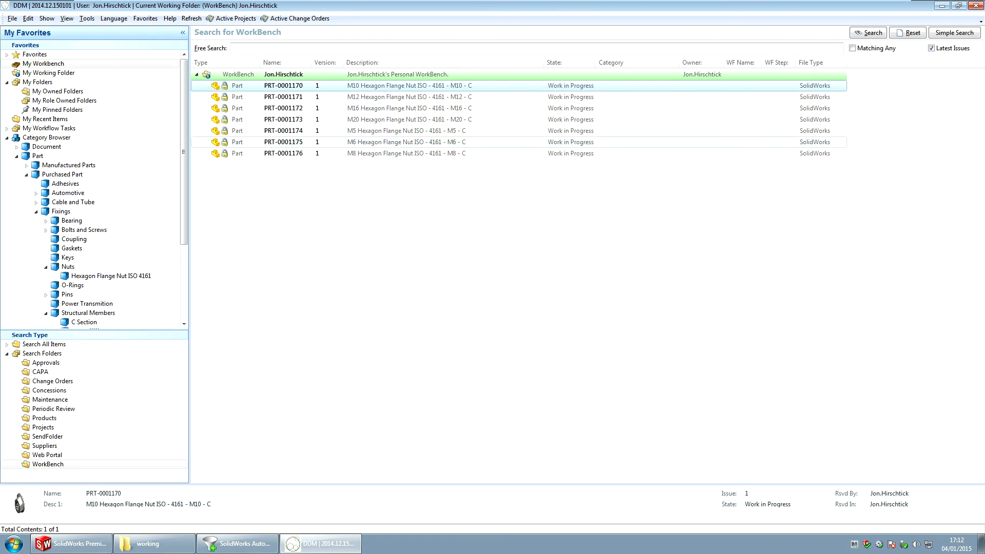
right_click(407, 153)
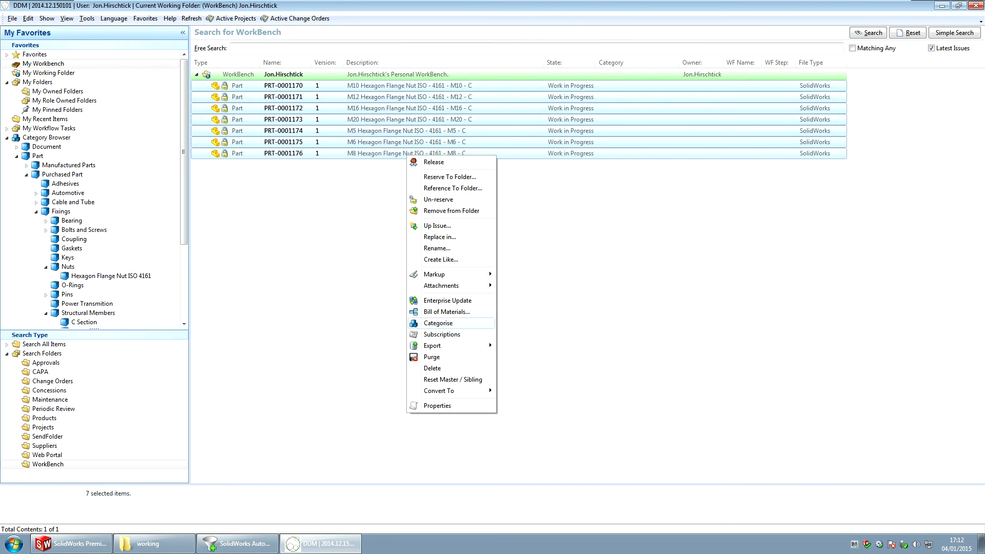
click(437, 323)
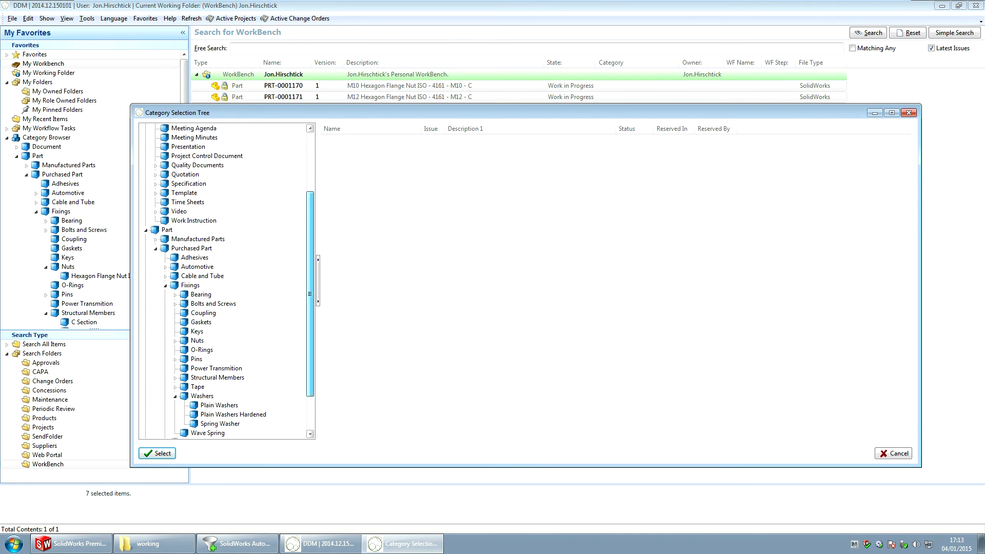
scroll(down, 3)
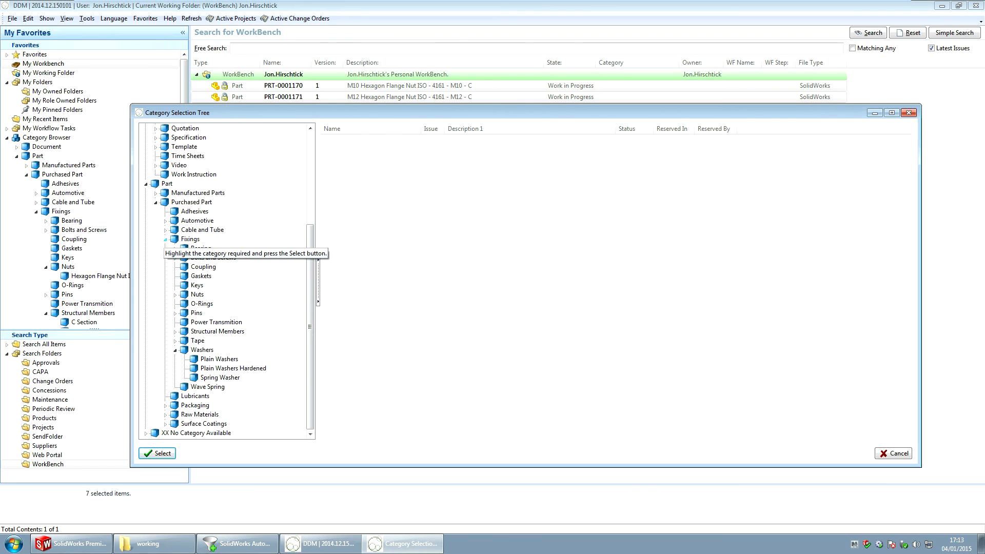
click(176, 294)
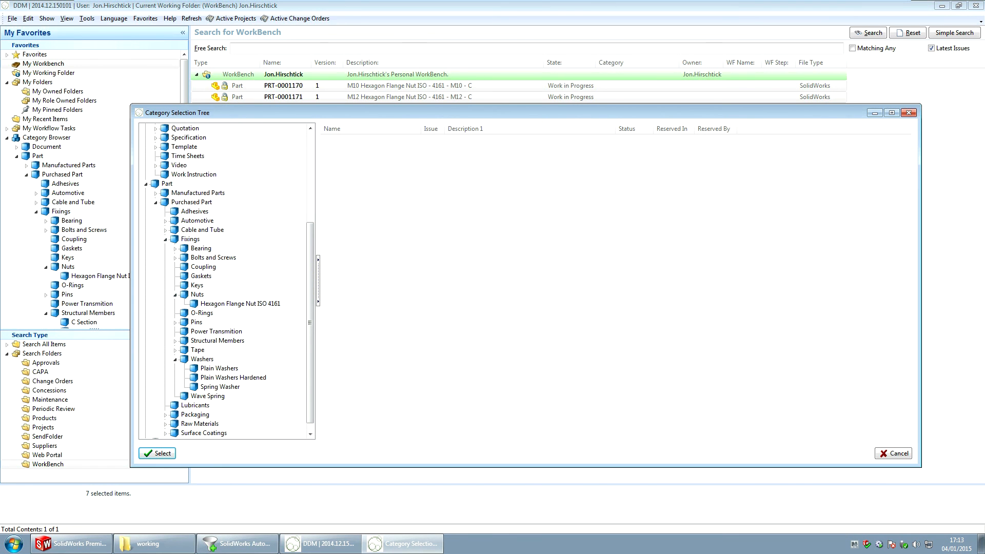
click(240, 303)
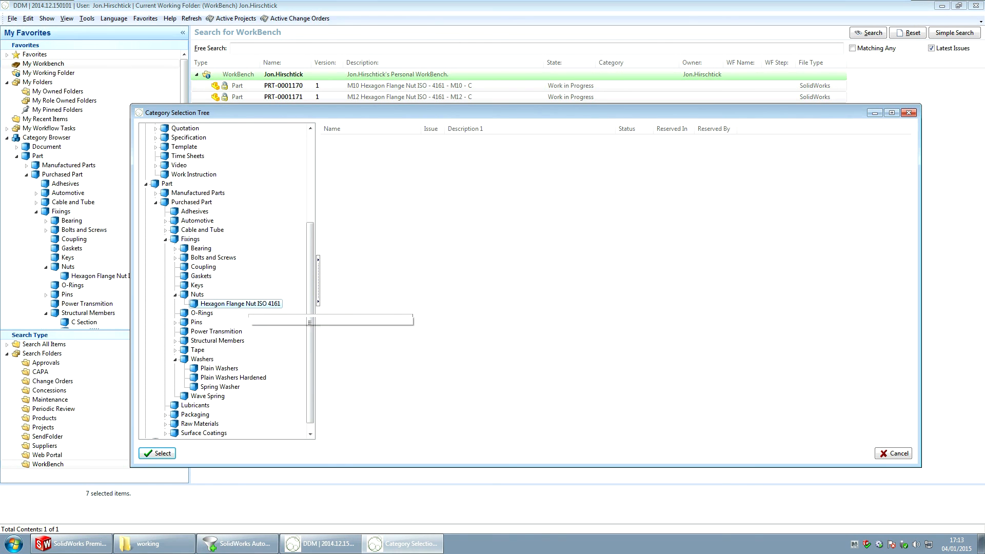
click(157, 453)
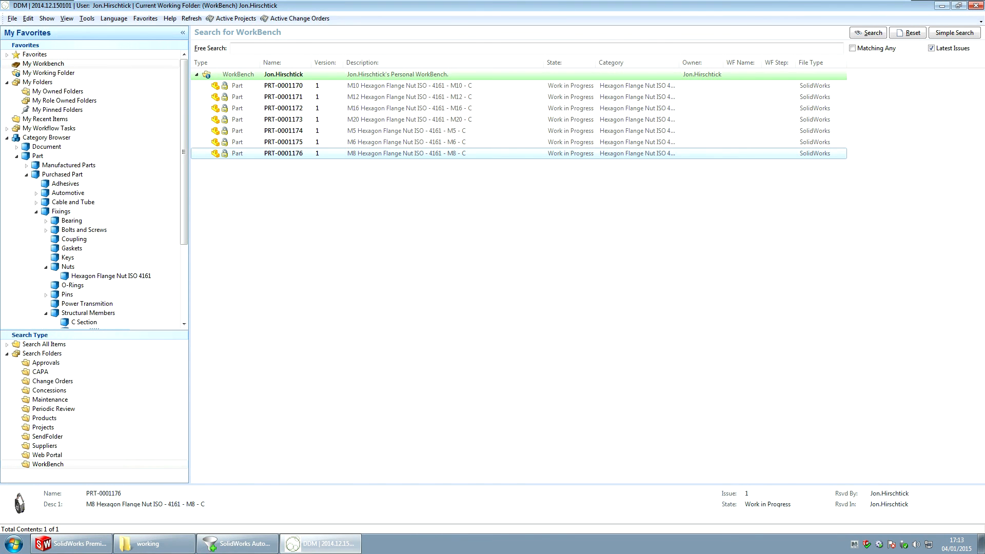
click(698, 62)
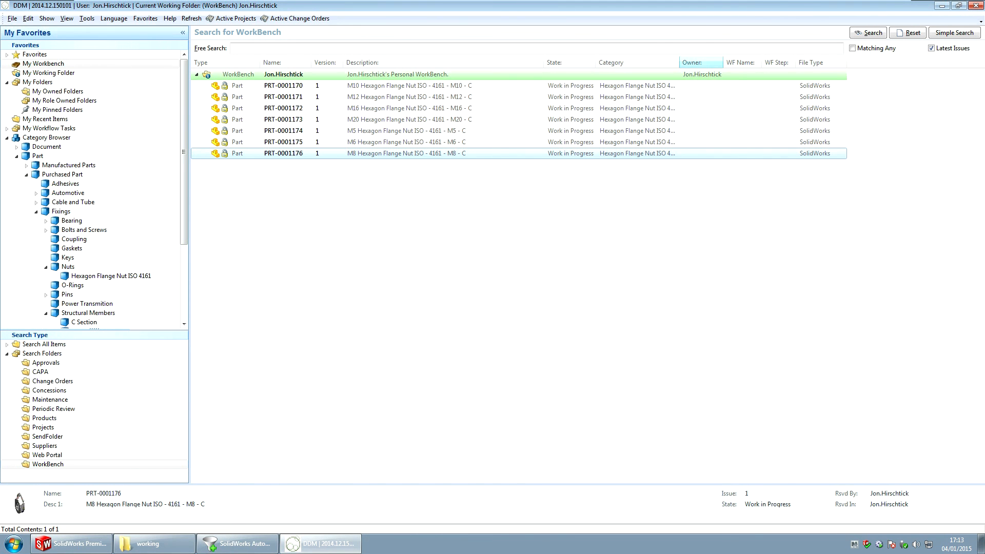
click(409, 86)
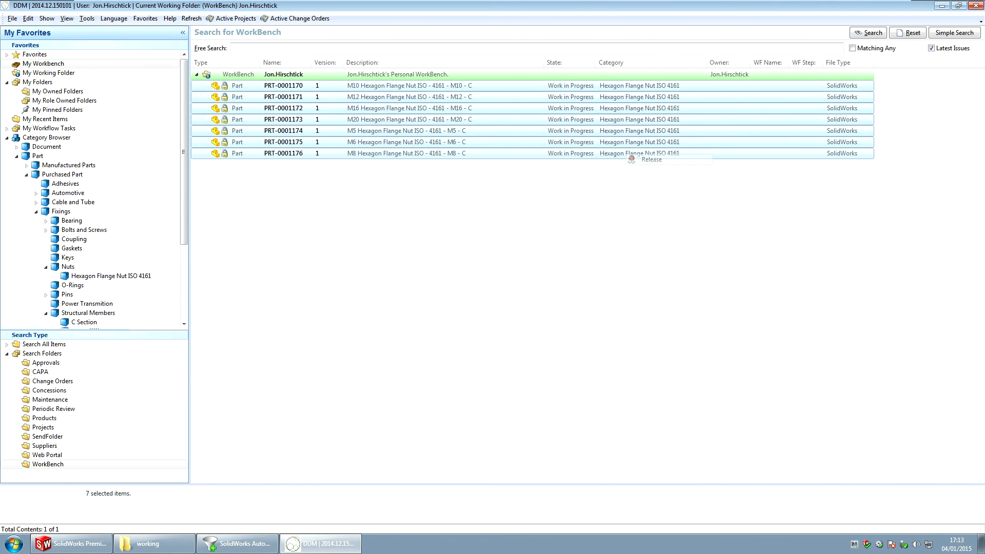
Release the seven selected nut parts by setting their new state to Released.
click(651, 159)
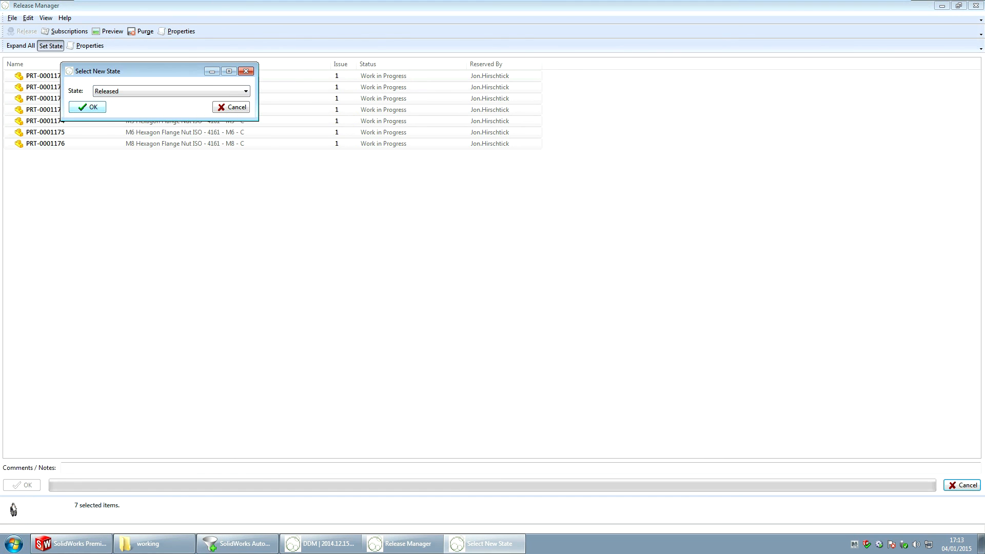
click(87, 107)
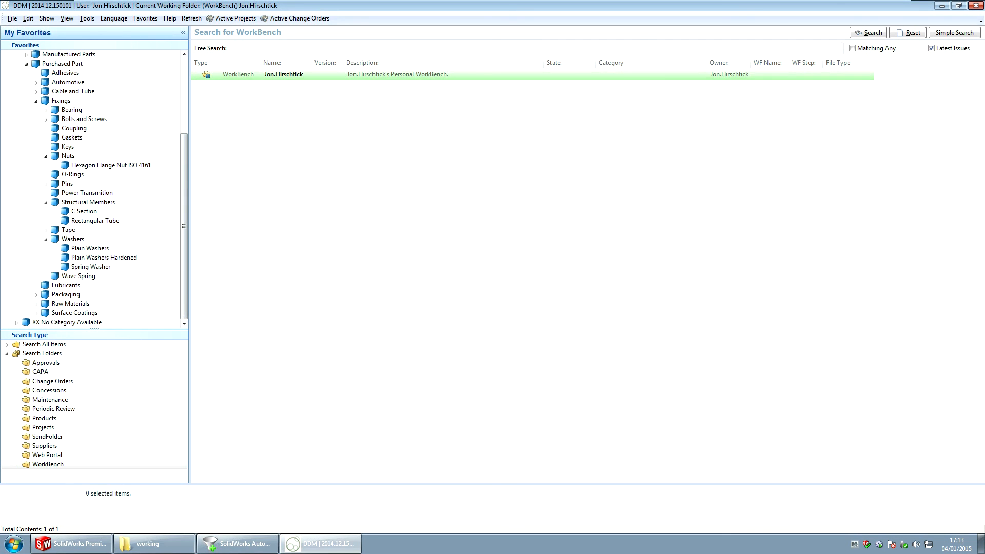
Search DDM for the released nut parts and load PRT-0001176, the M8 nut.
click(111, 165)
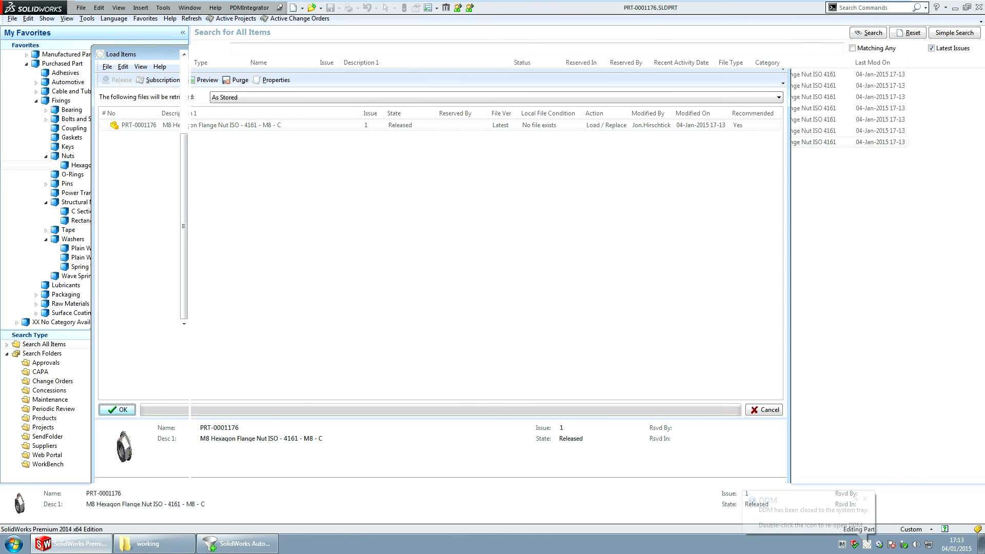
click(117, 409)
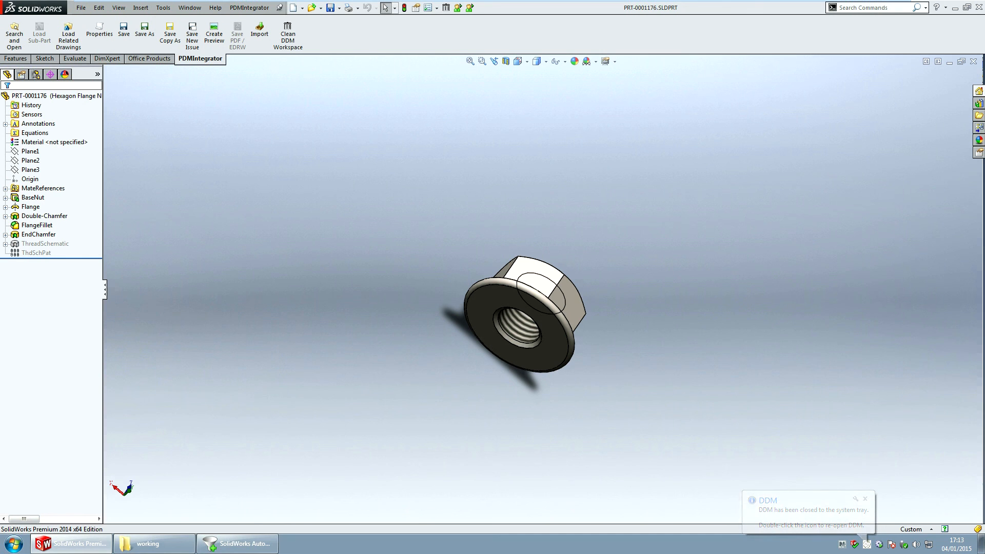
click(865, 499)
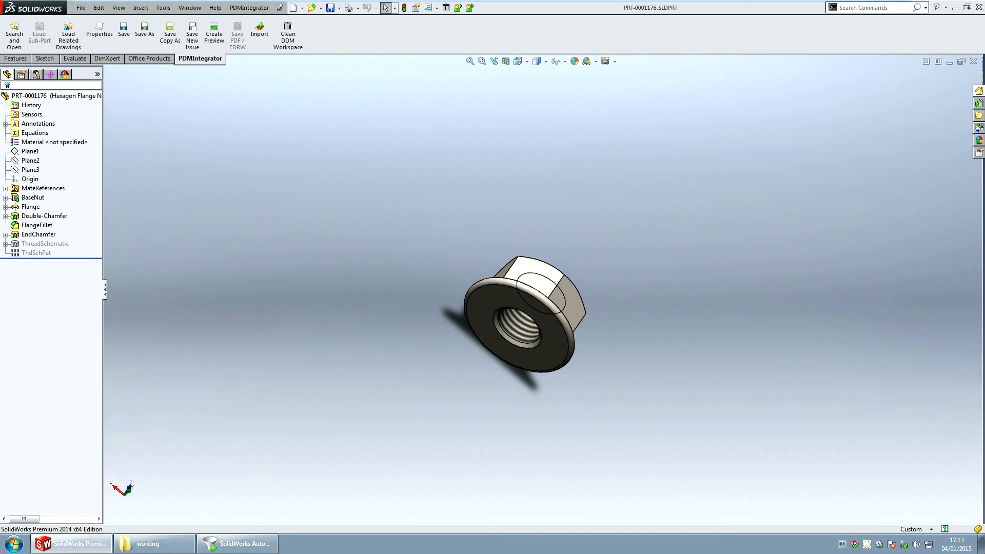